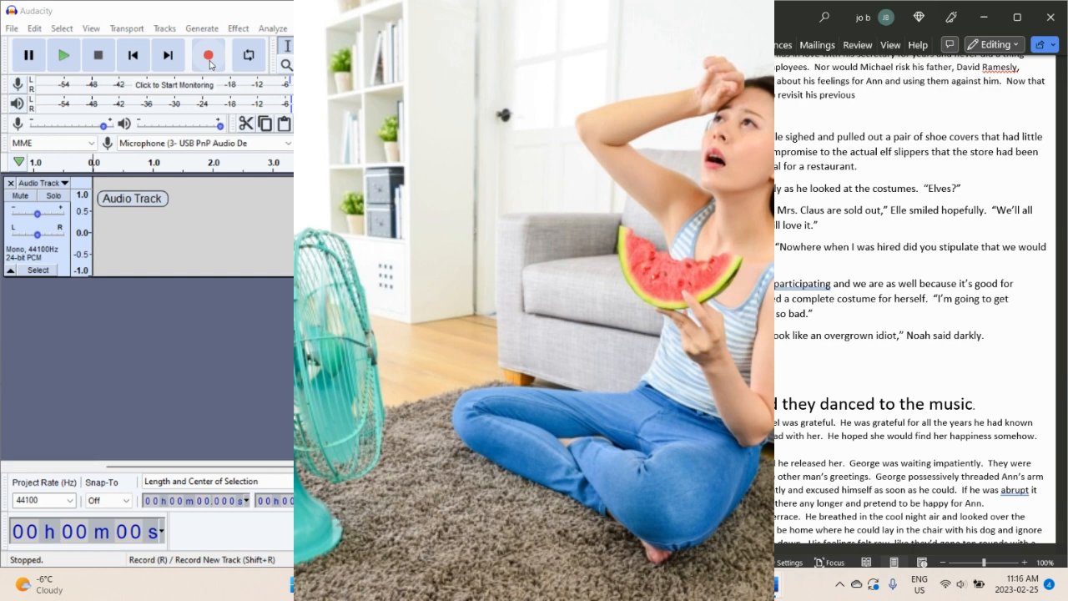
- Record a brief test take and restore it with Redo after it was undone
click(857, 167)
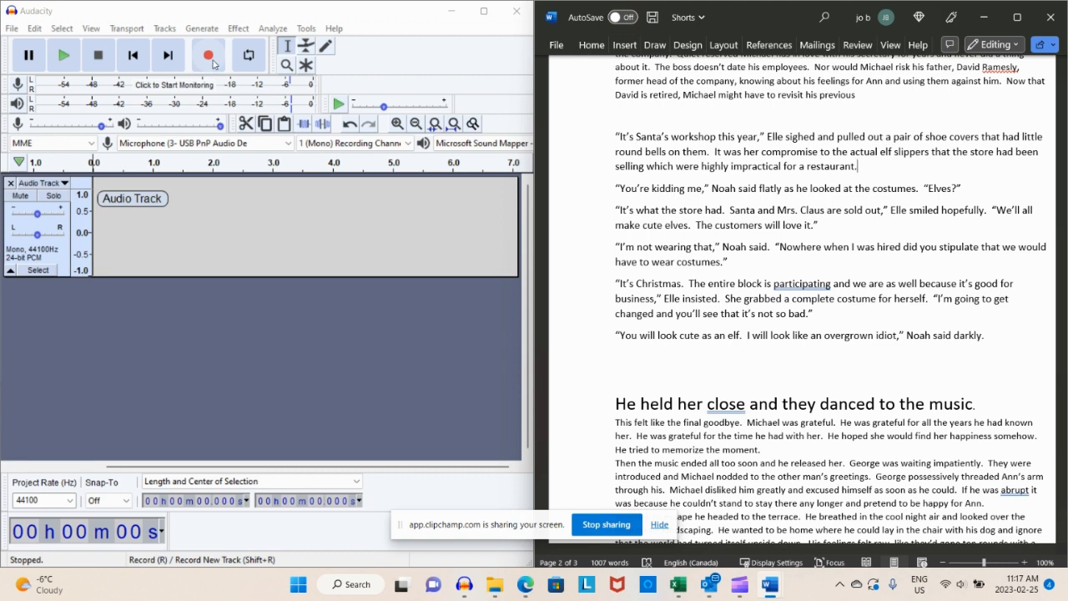
mouse_move(209, 55)
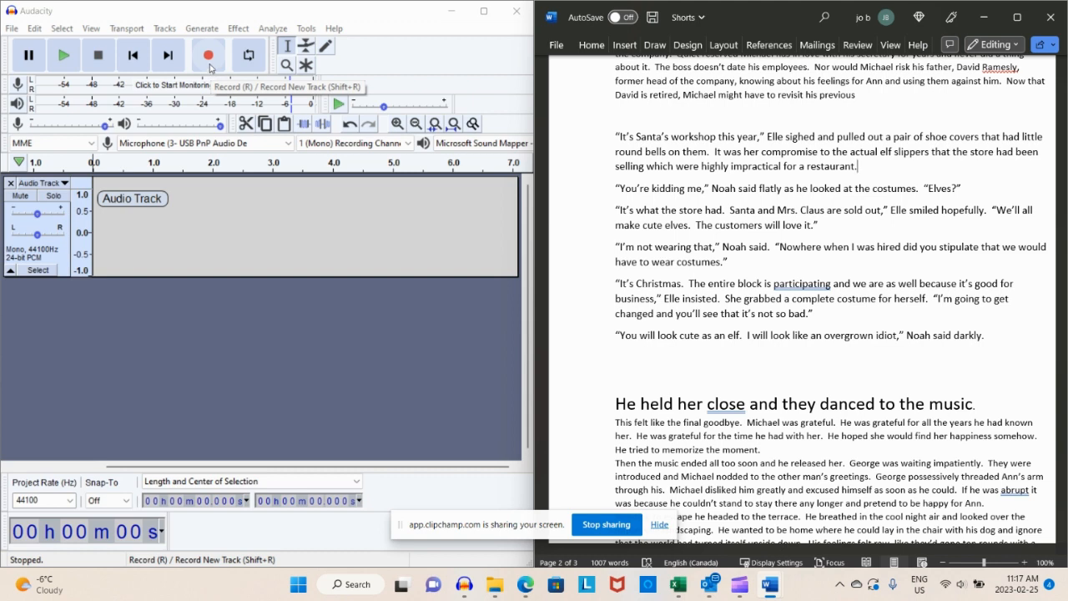
click(207, 56)
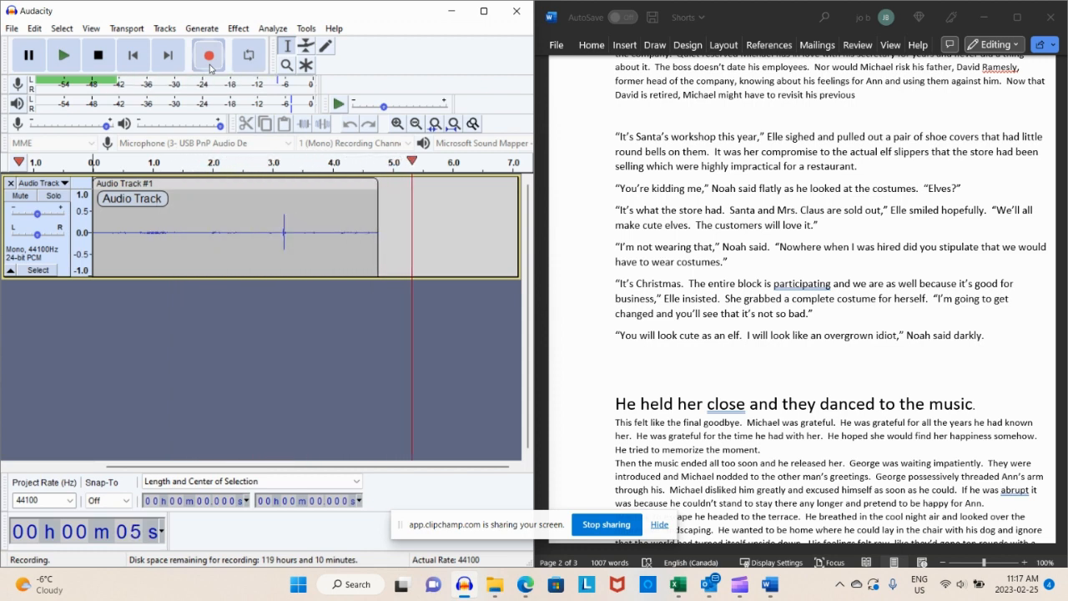
click(97, 55)
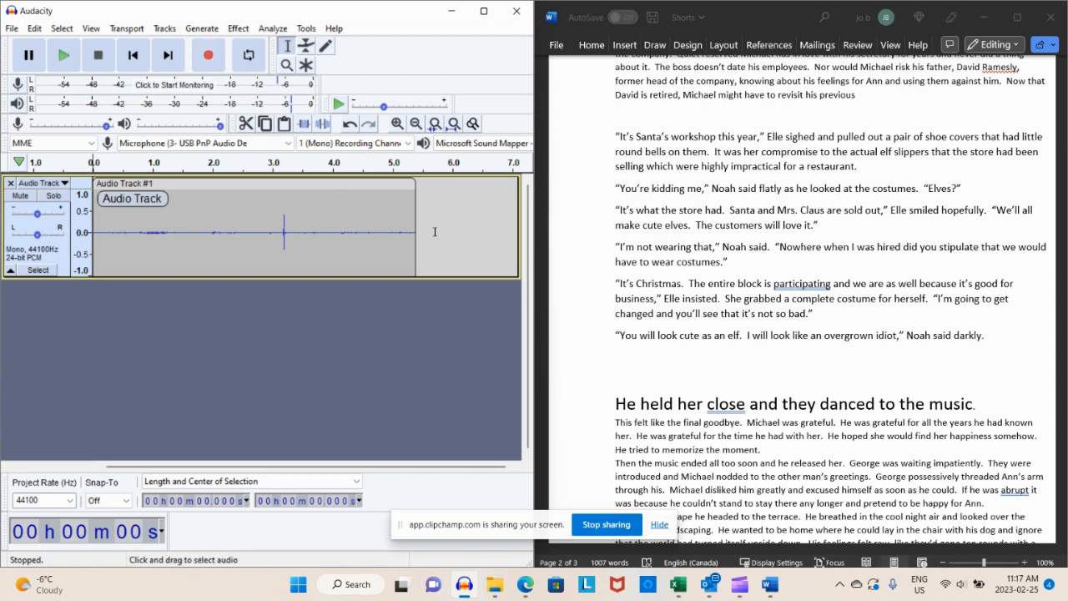
mouse_move(157, 210)
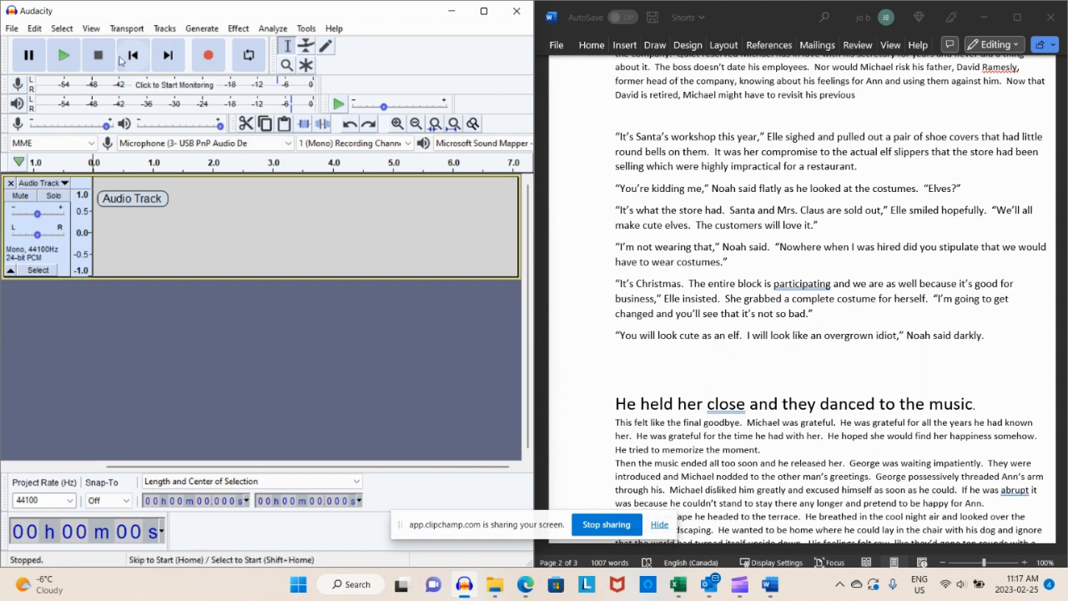
mouse_move(97, 55)
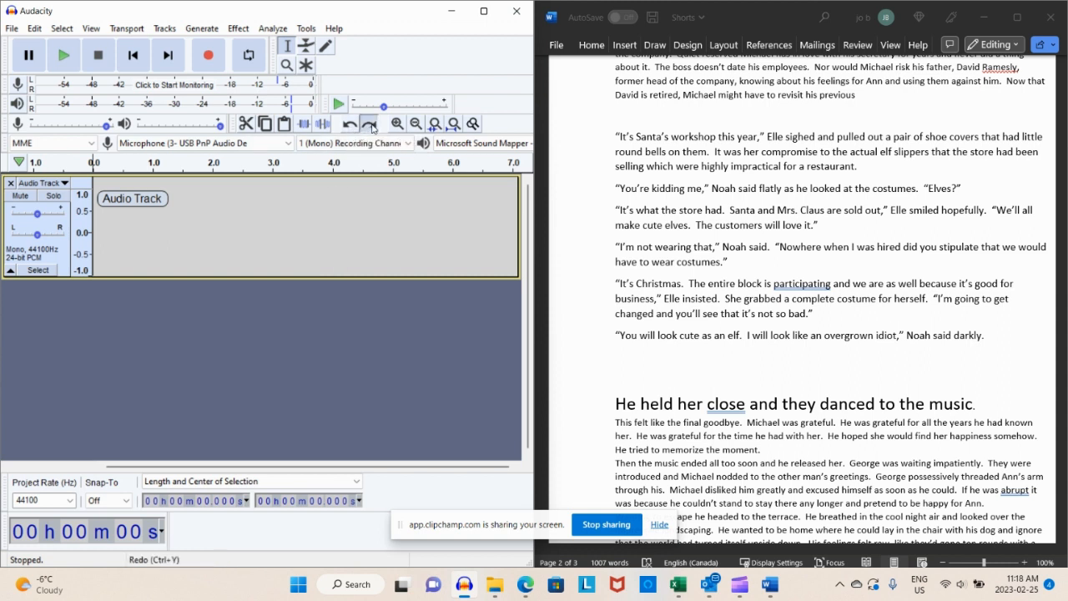
click(369, 123)
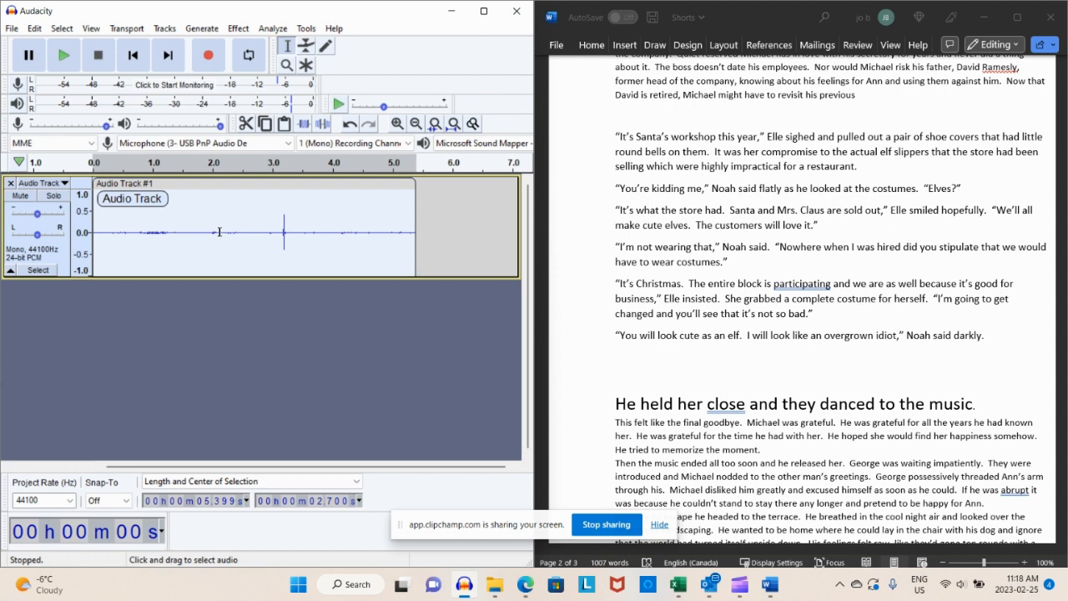
- Run Noise Reduction from the Effect menu on the whole test clip, applying it on the second pass
click(237, 27)
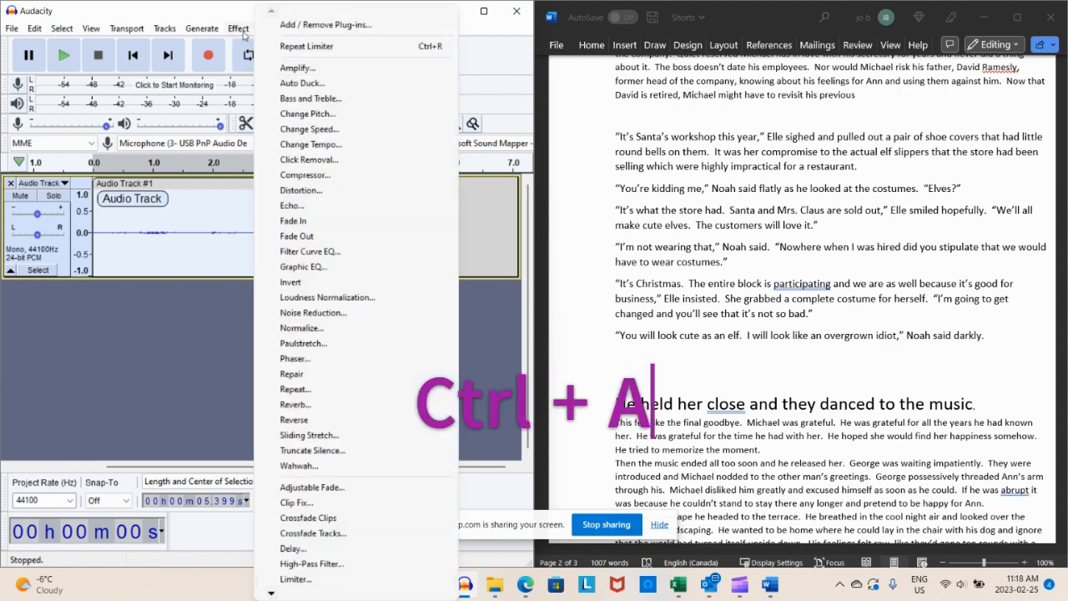
mouse_move(313, 312)
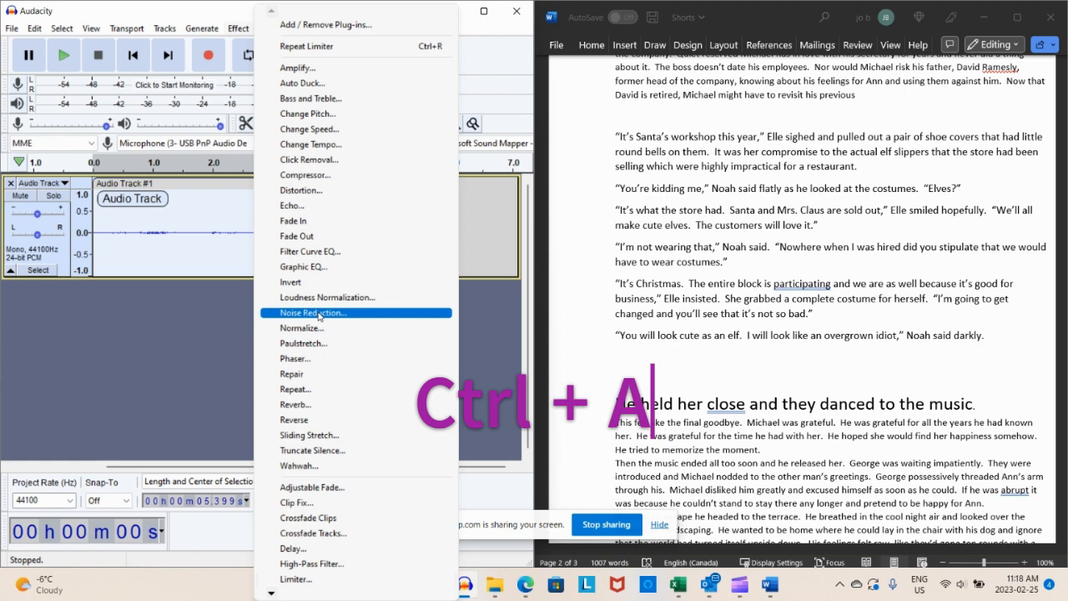
click(313, 312)
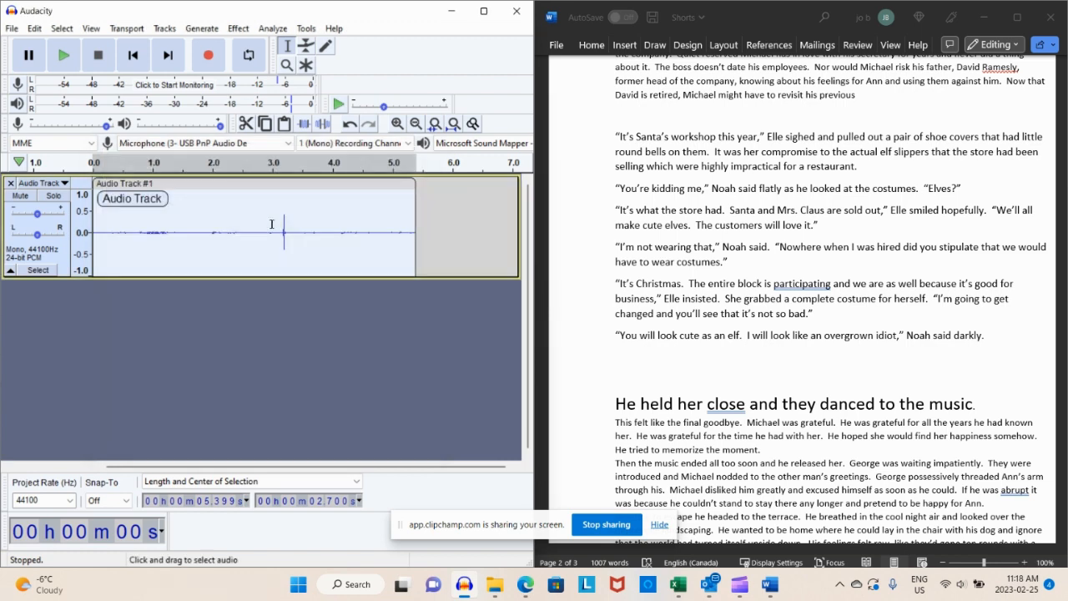
click(237, 27)
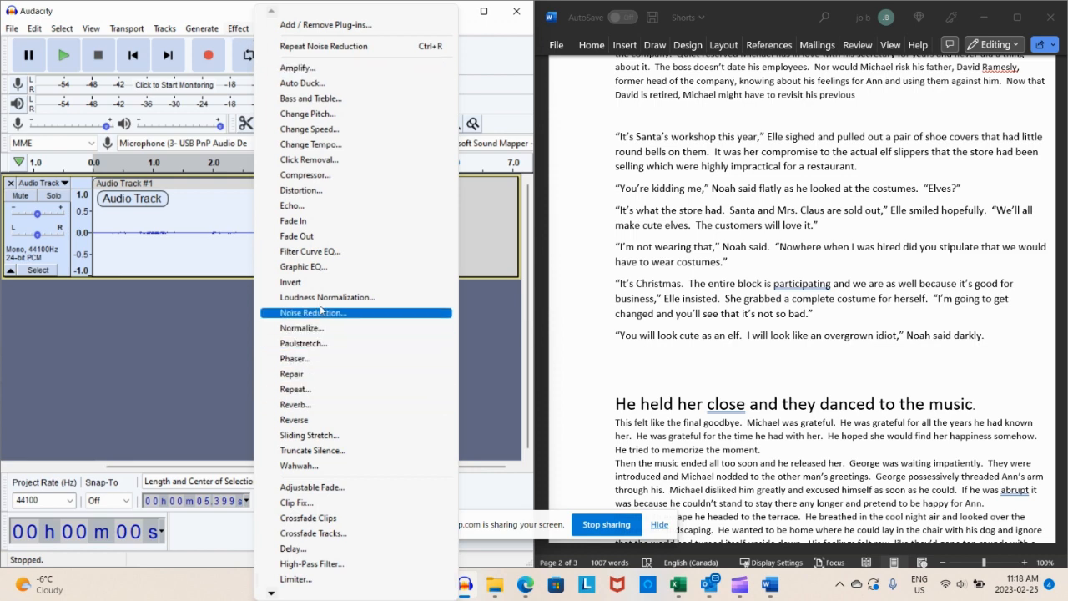
click(313, 312)
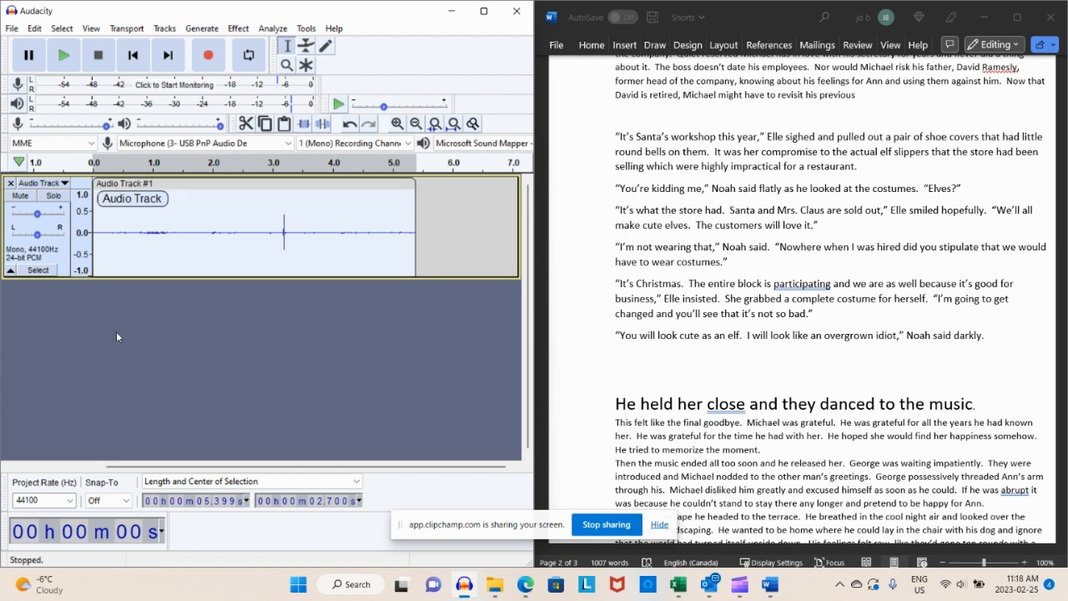
mouse_move(211, 308)
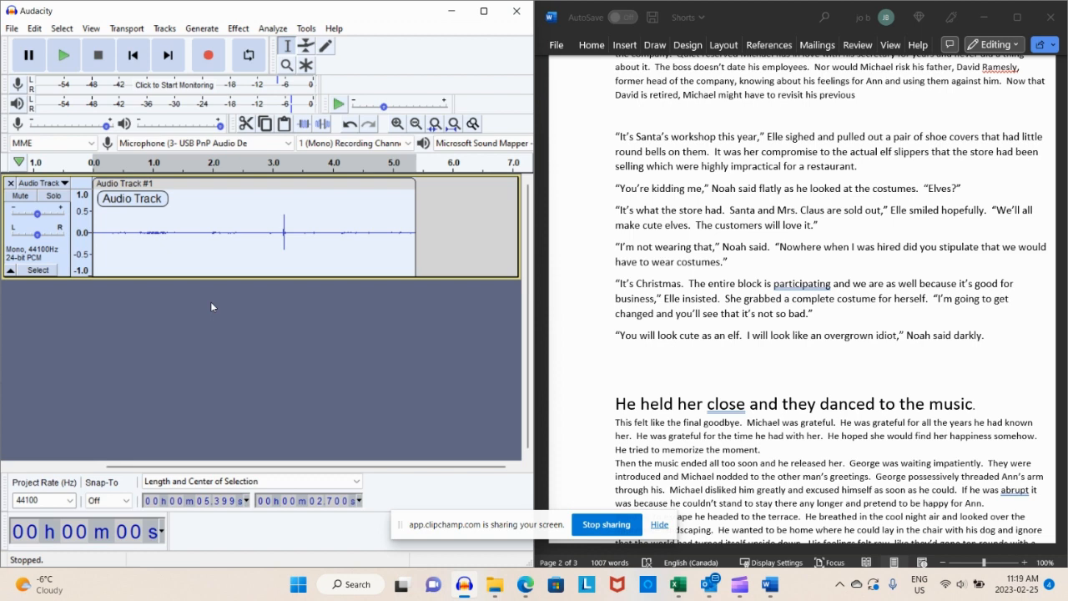
mouse_move(250, 325)
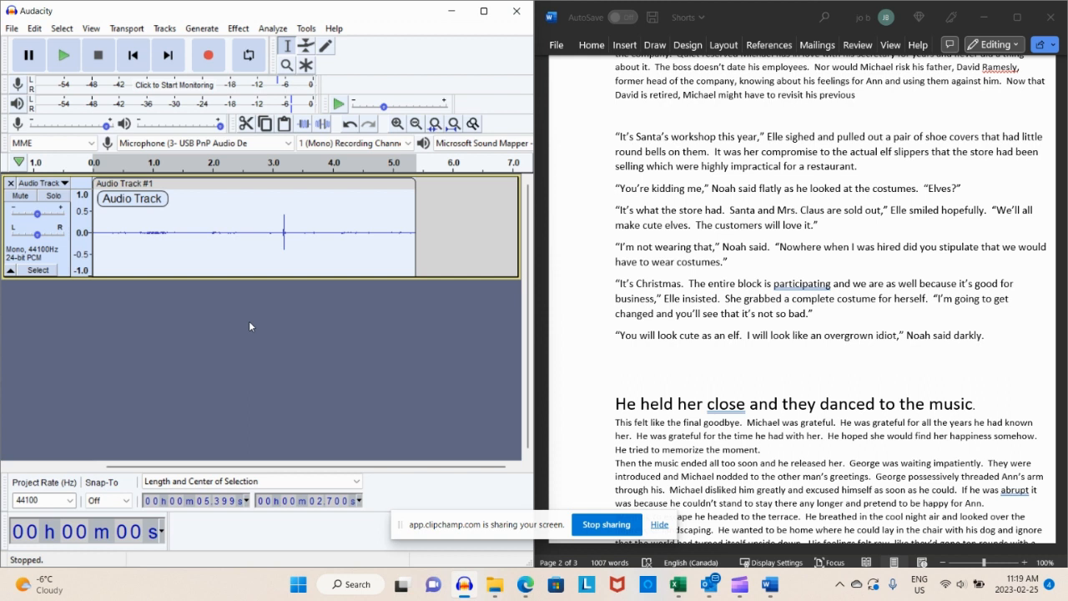
mouse_move(247, 332)
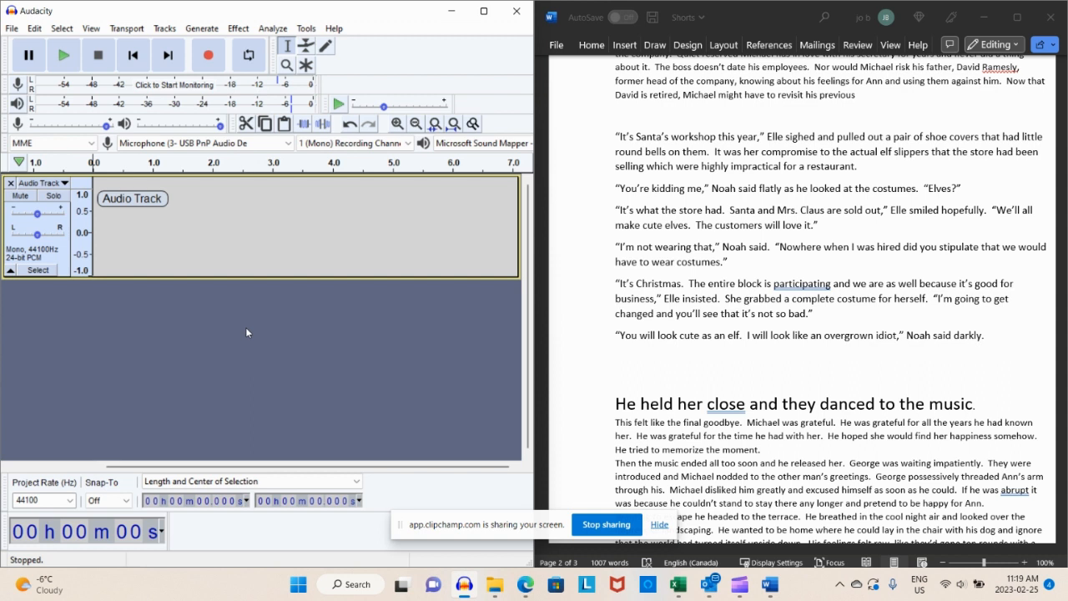
- Start recording a fresh narration take on the emptied track
click(207, 53)
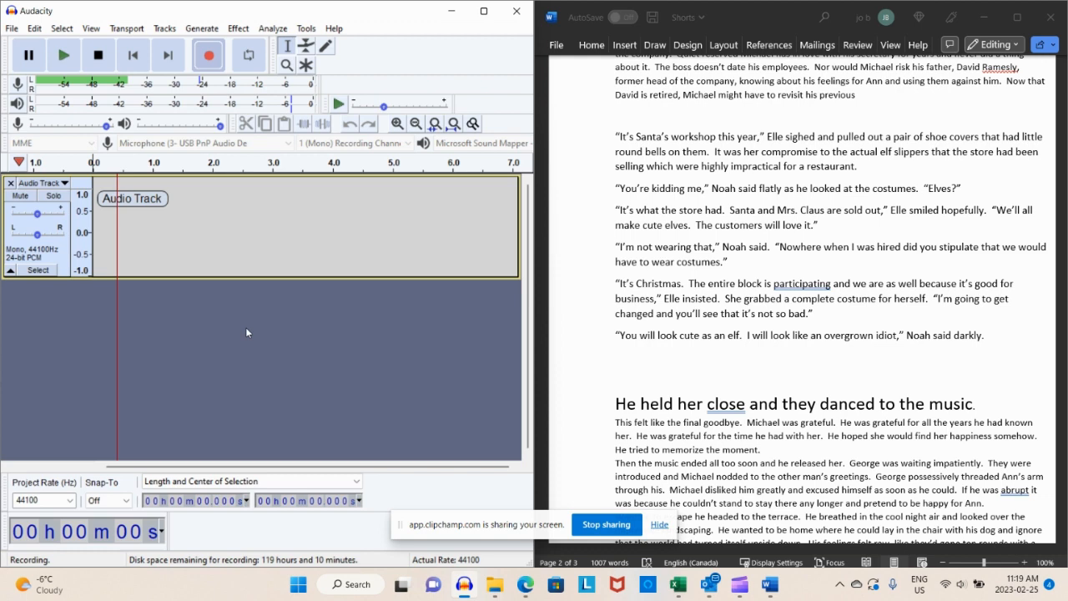
- Record the spoken narration from the script and stop once it ends
click(207, 53)
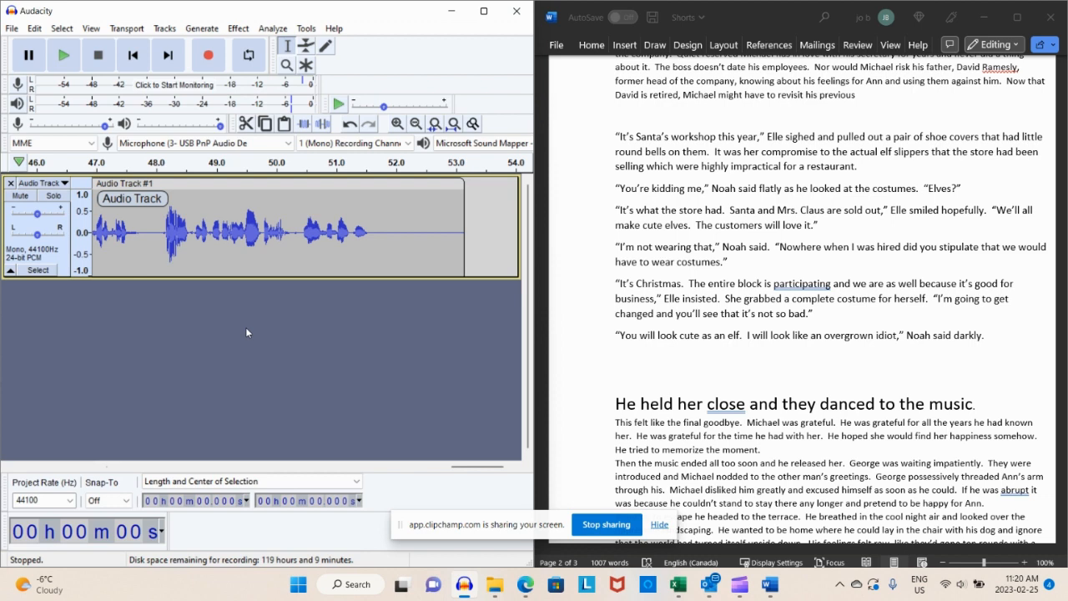
key(r)
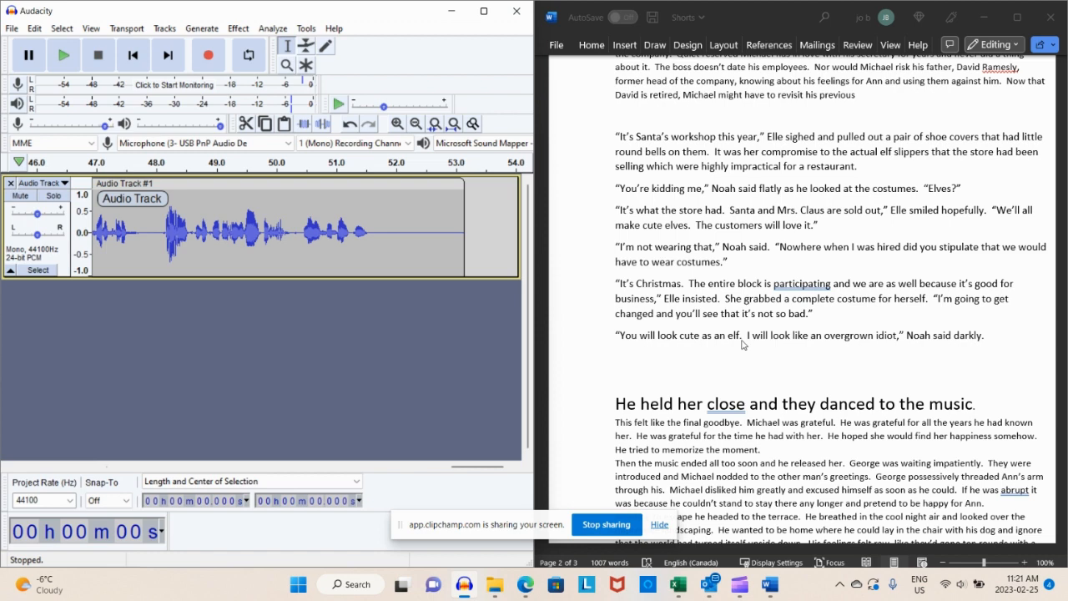
mouse_move(327, 334)
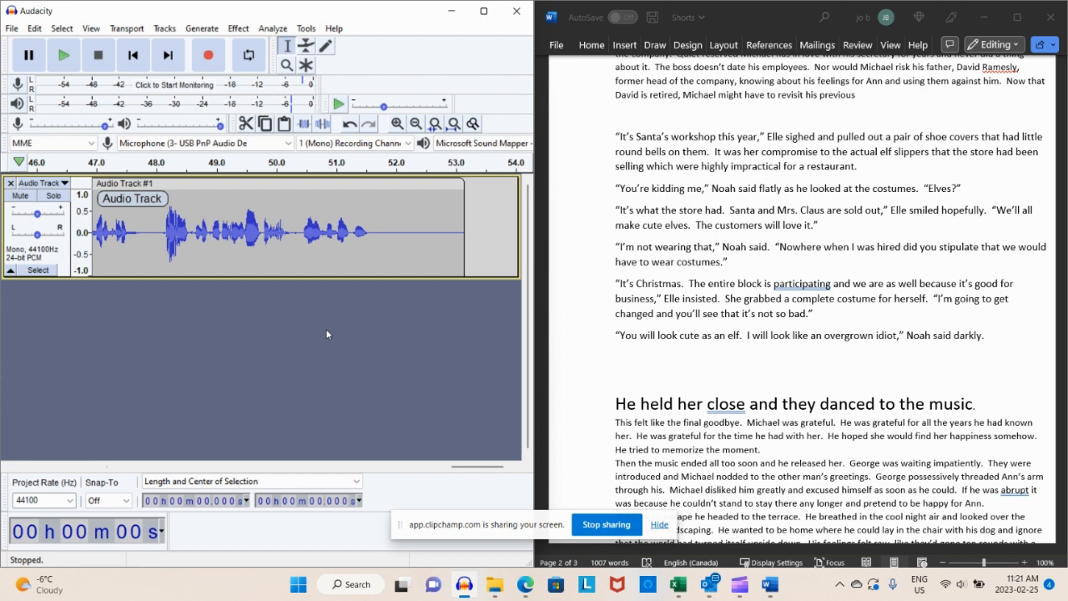
- Select the whole narration clip, play it back for review, and maximize the window
click(64, 54)
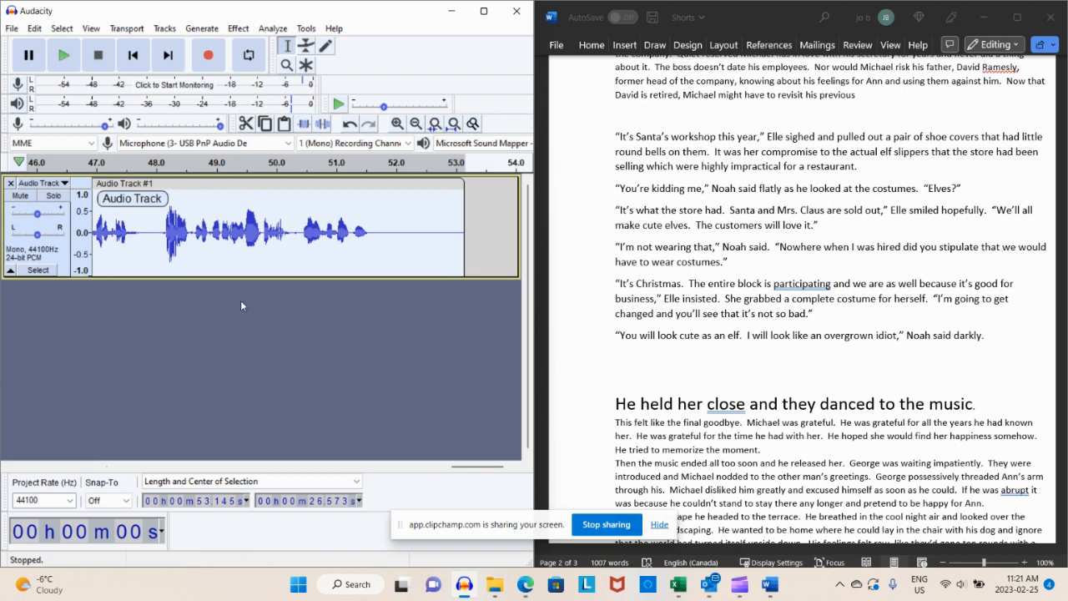
mouse_move(434, 237)
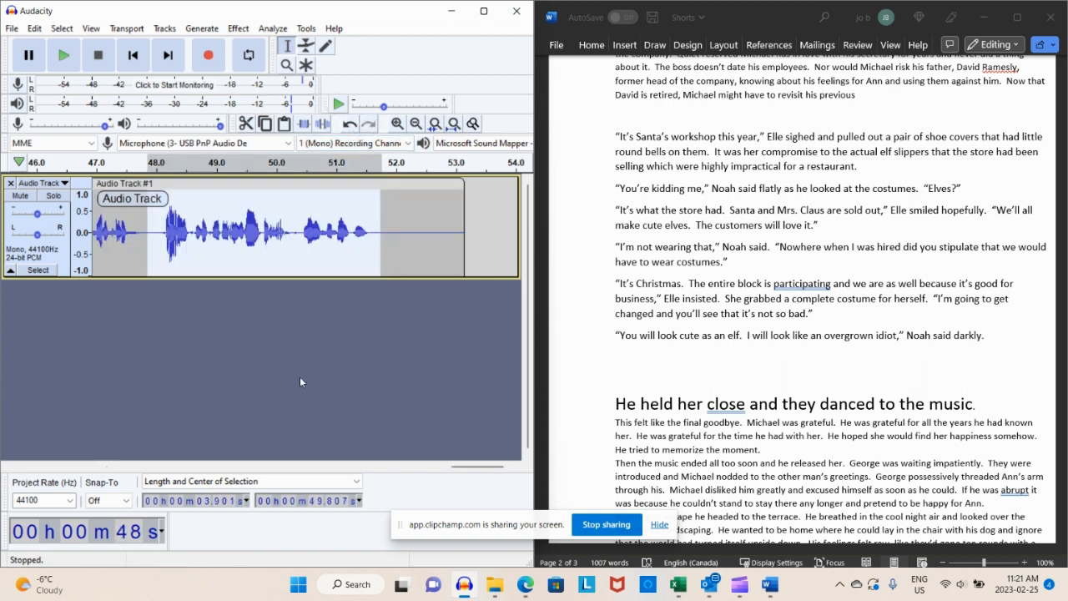
key(ctrl+a)
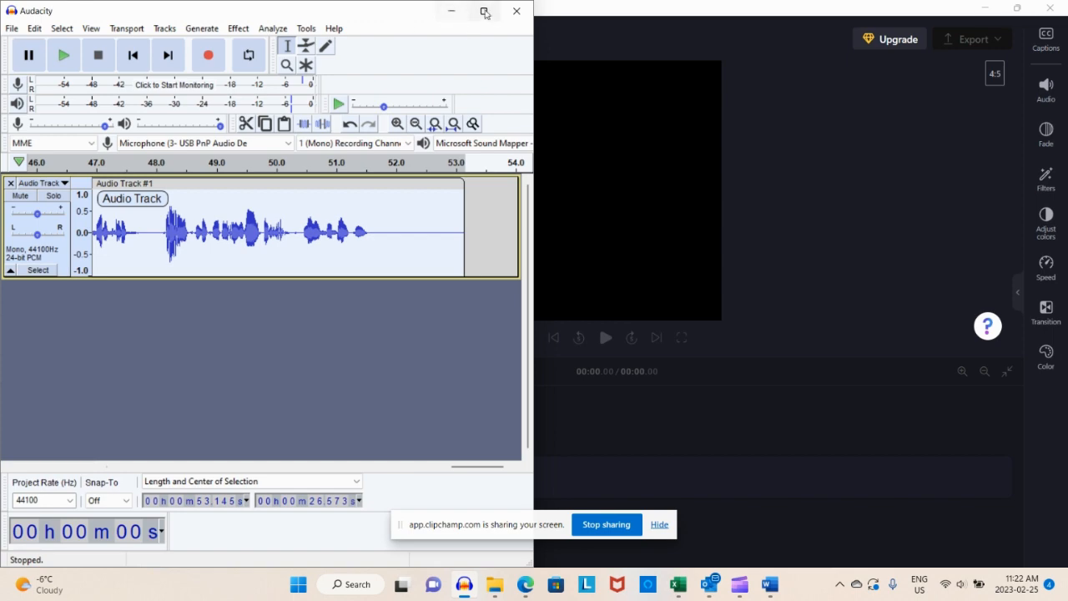
click(484, 10)
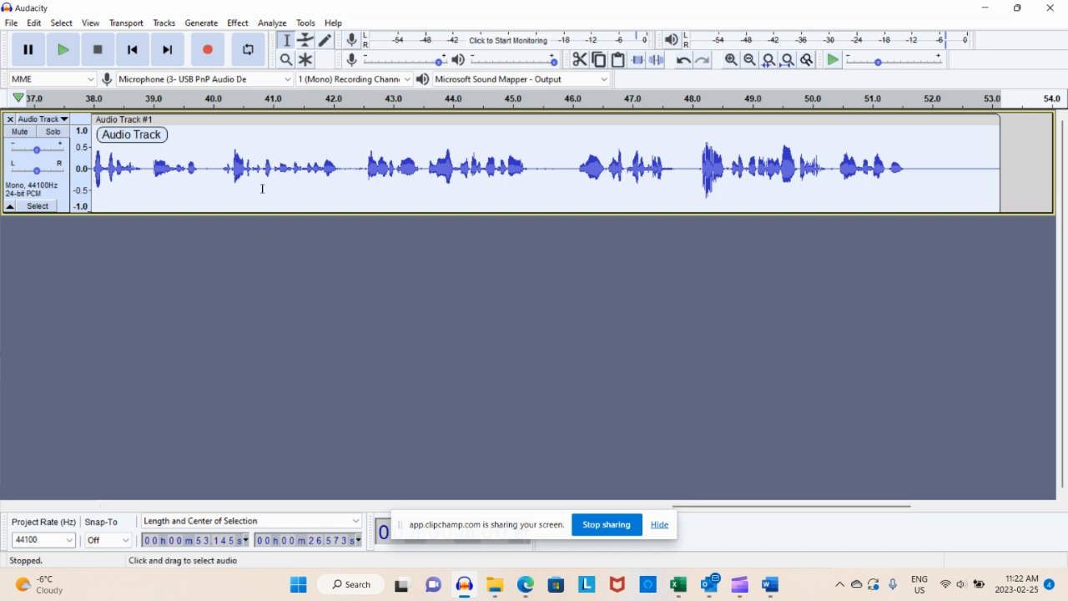
mouse_move(365, 167)
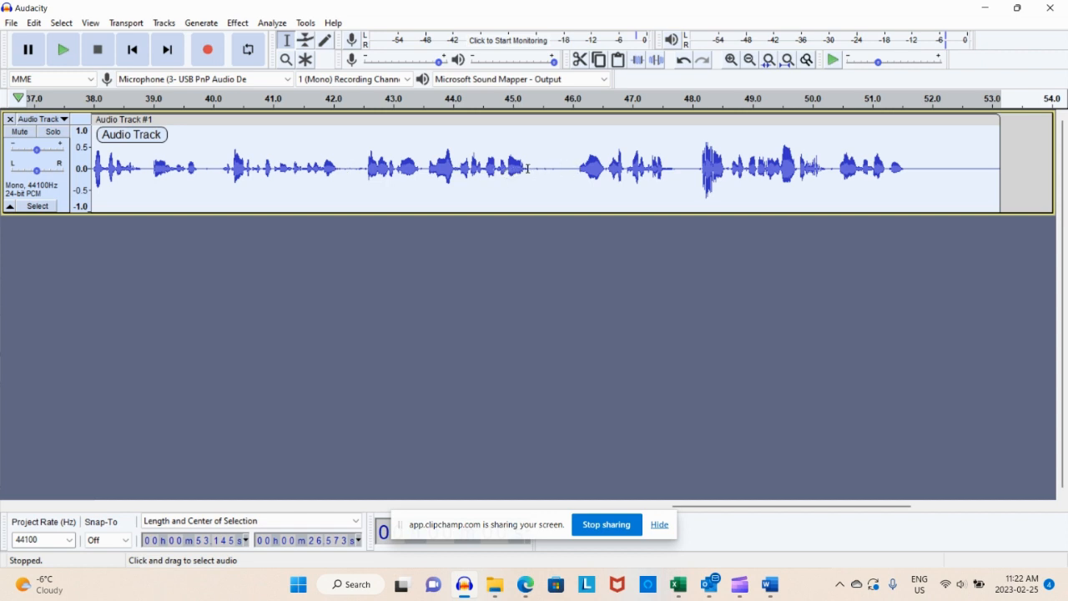
mouse_move(561, 170)
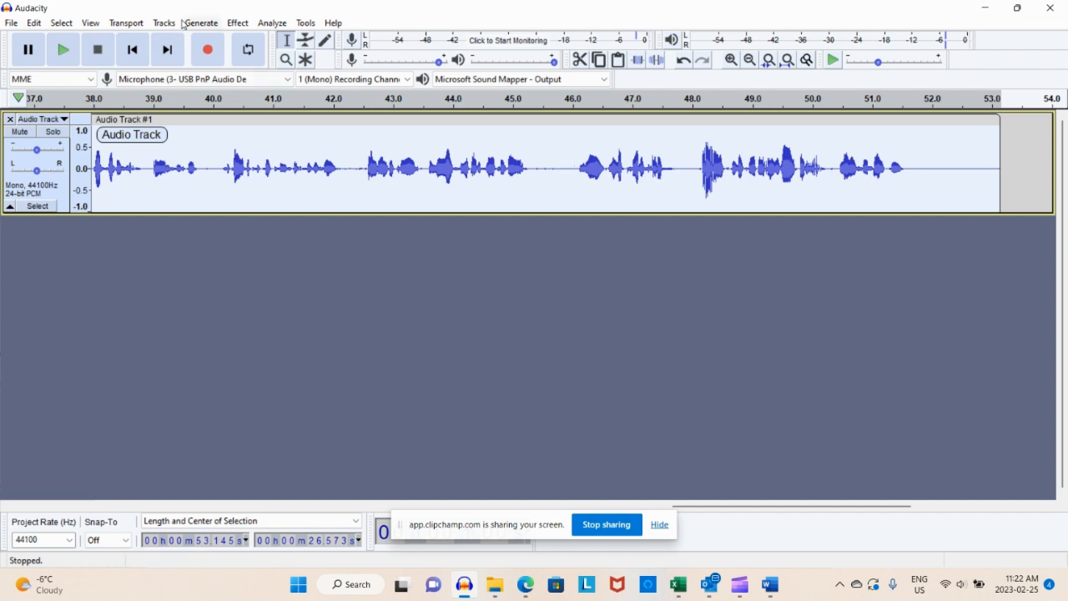
mouse_move(237, 23)
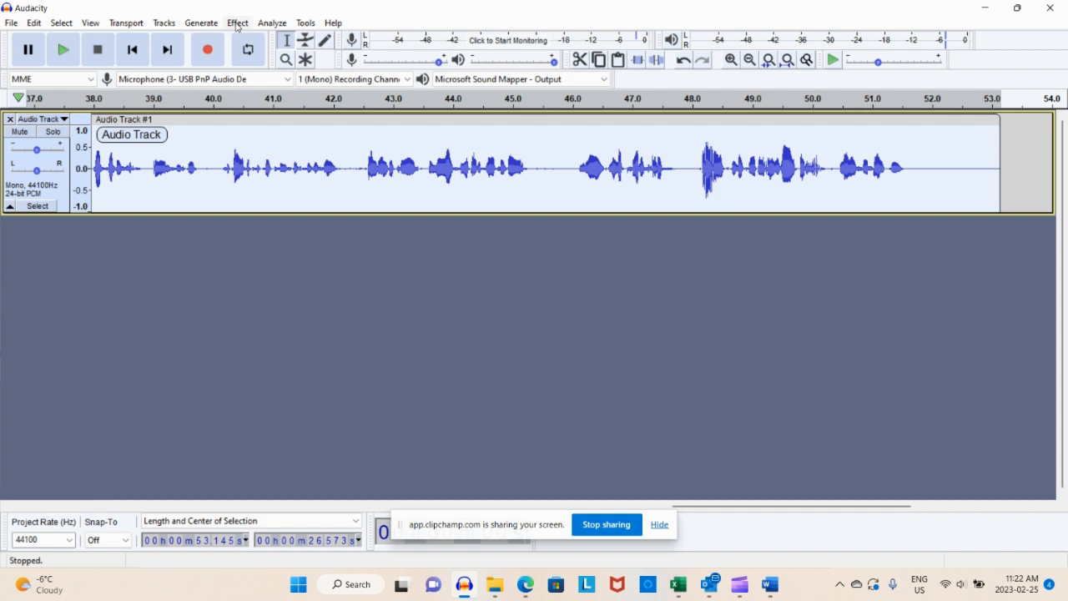
- Repeat Noise Reduction on the narration and bring the Effect menu back up
click(237, 23)
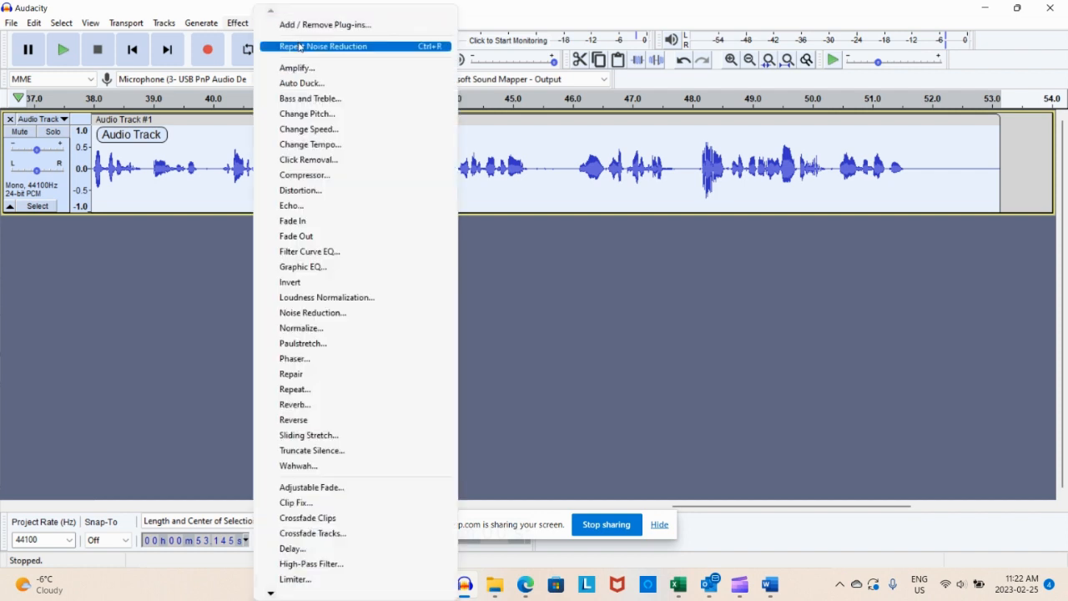
mouse_move(301, 48)
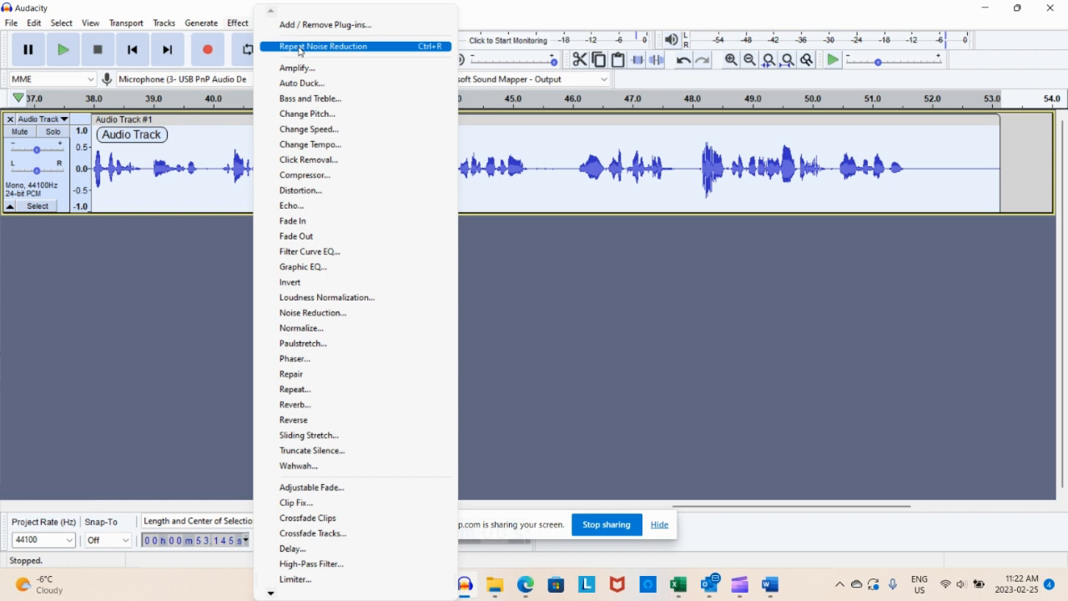
mouse_move(297, 52)
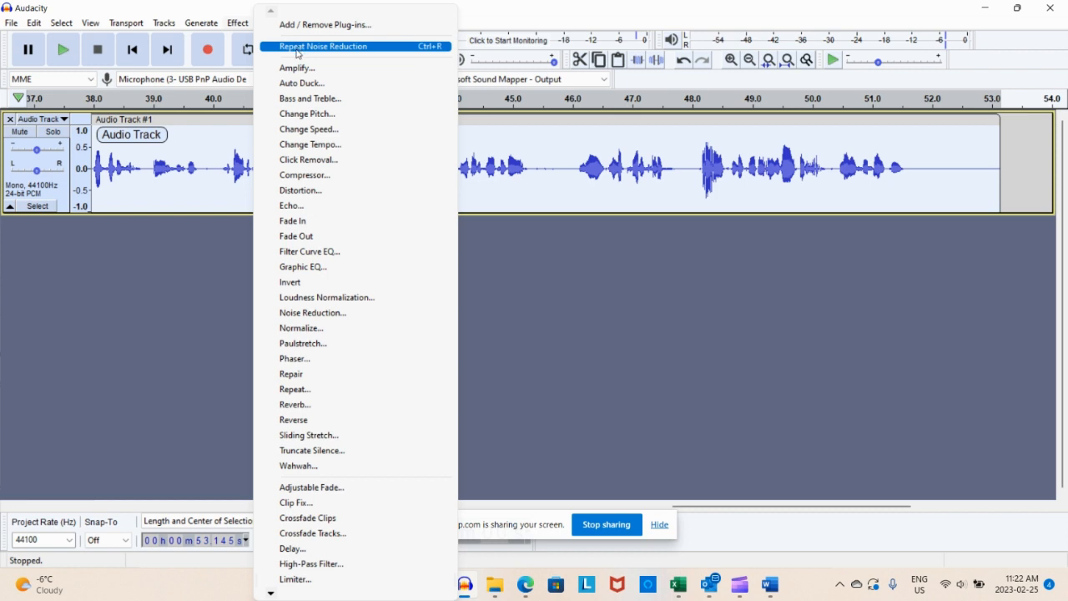
click(326, 47)
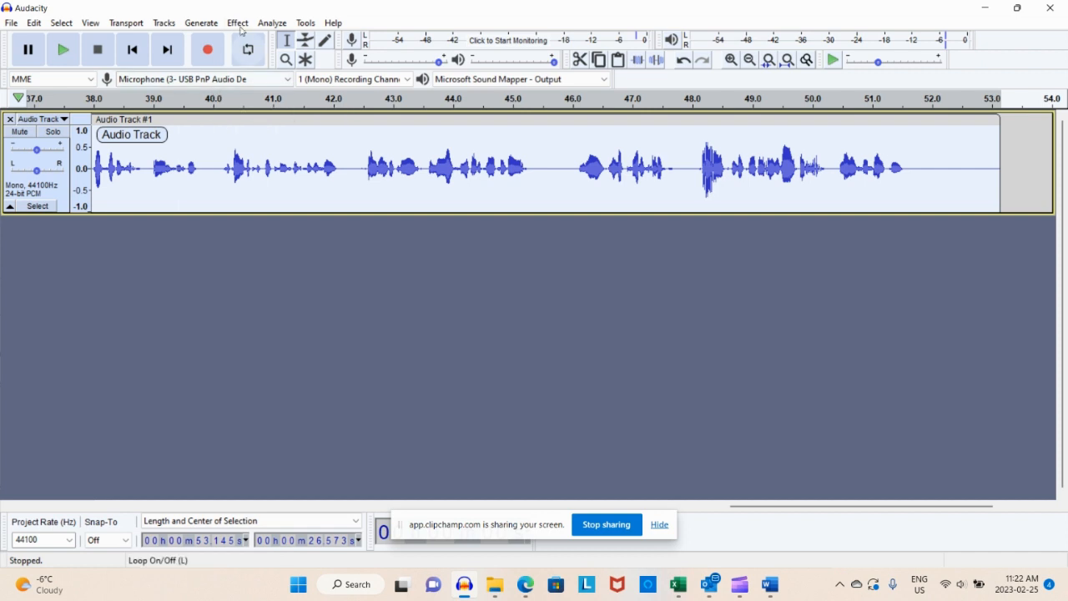
click(237, 23)
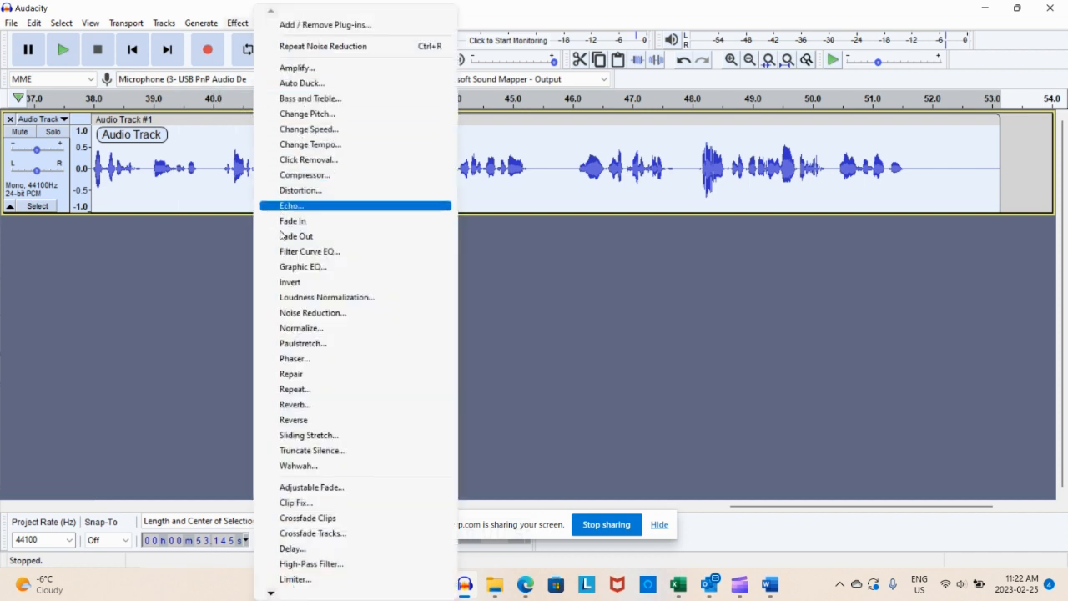
mouse_move(304, 327)
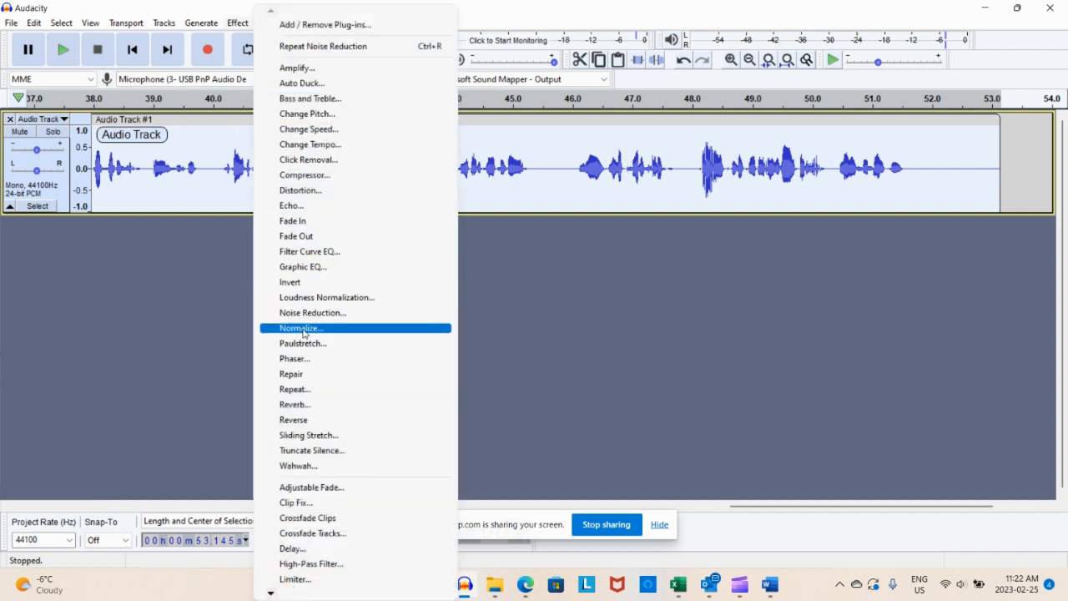
- Normalize the narration to -3.2 dB peak amplitude with DC offset removed
click(303, 327)
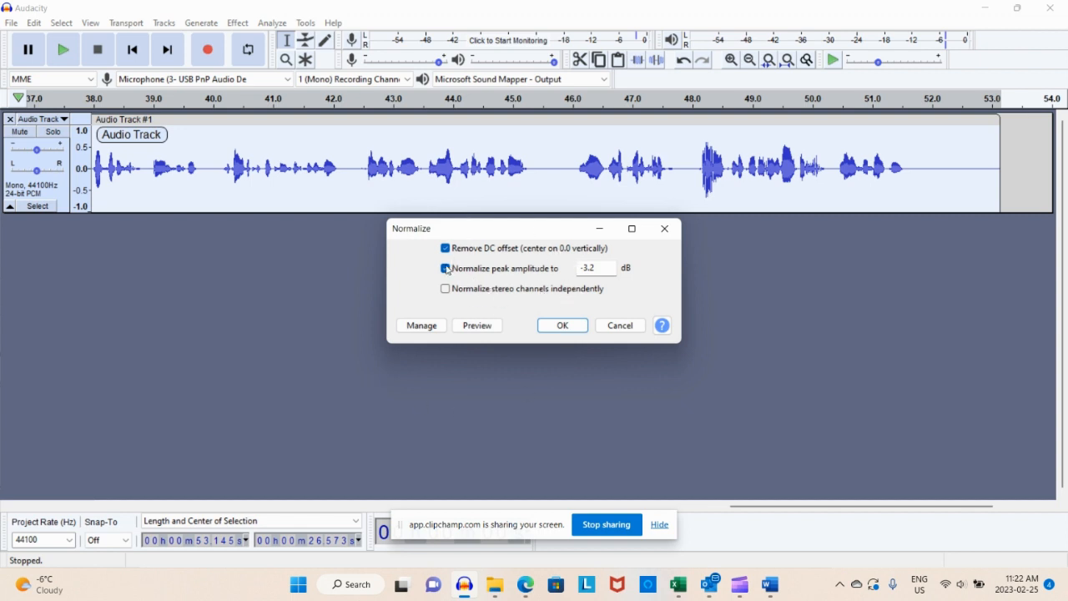
click(445, 267)
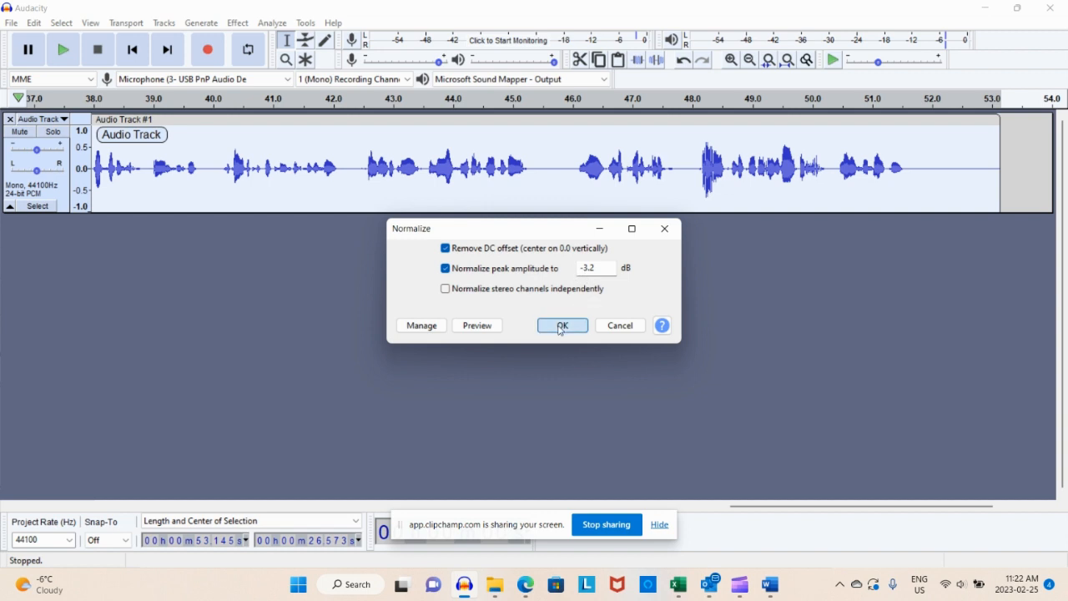
click(561, 326)
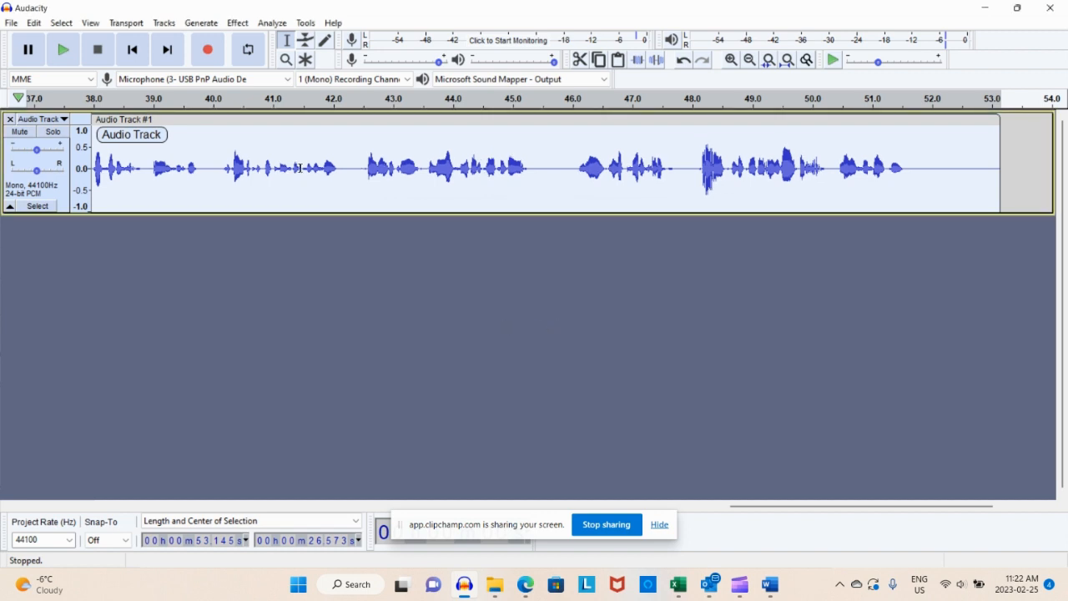
- Apply a Hard Limit at -3.20 dB with 4.00 dB input gain, hold 10 and no make-up gain
click(237, 23)
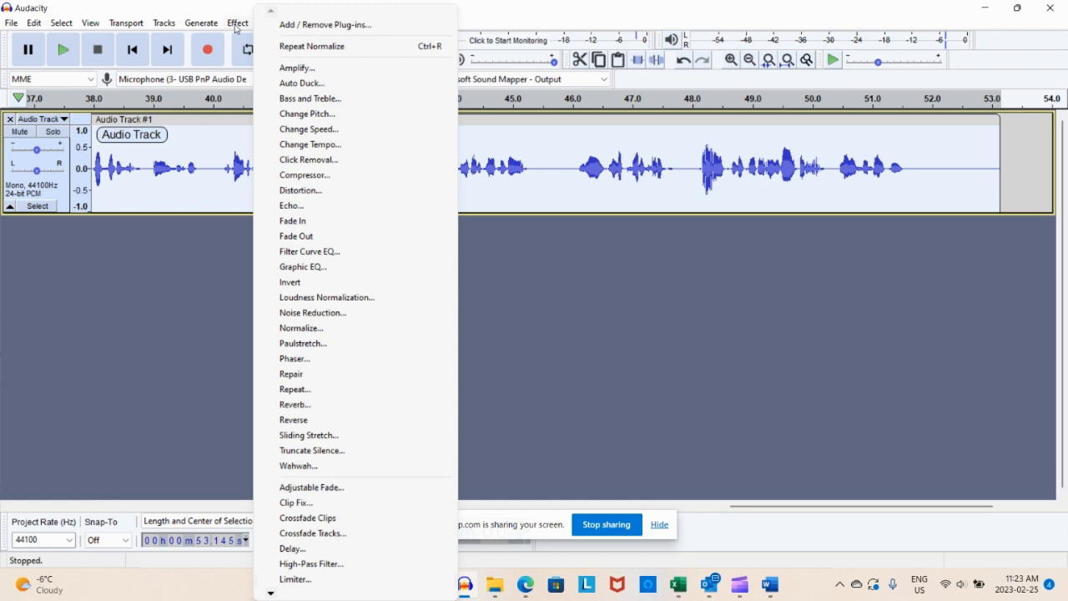
mouse_move(319, 580)
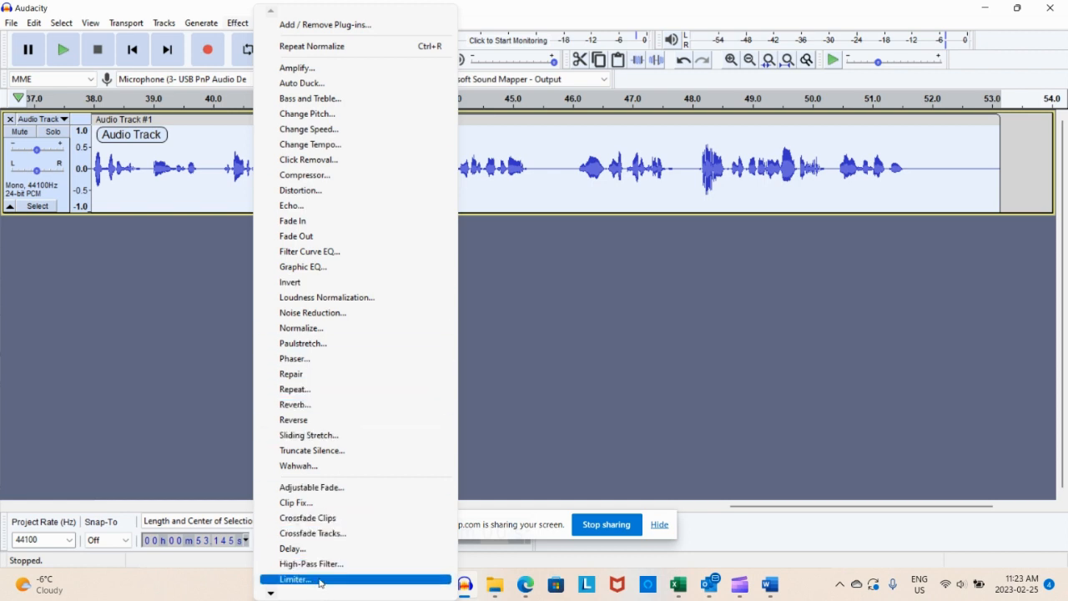
click(294, 579)
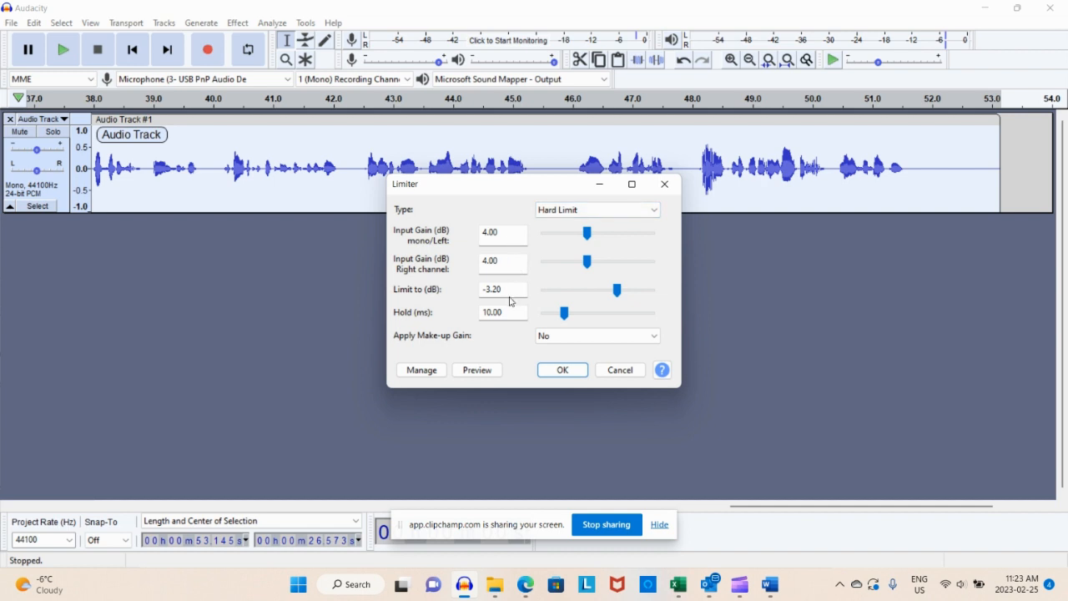
mouse_move(498, 379)
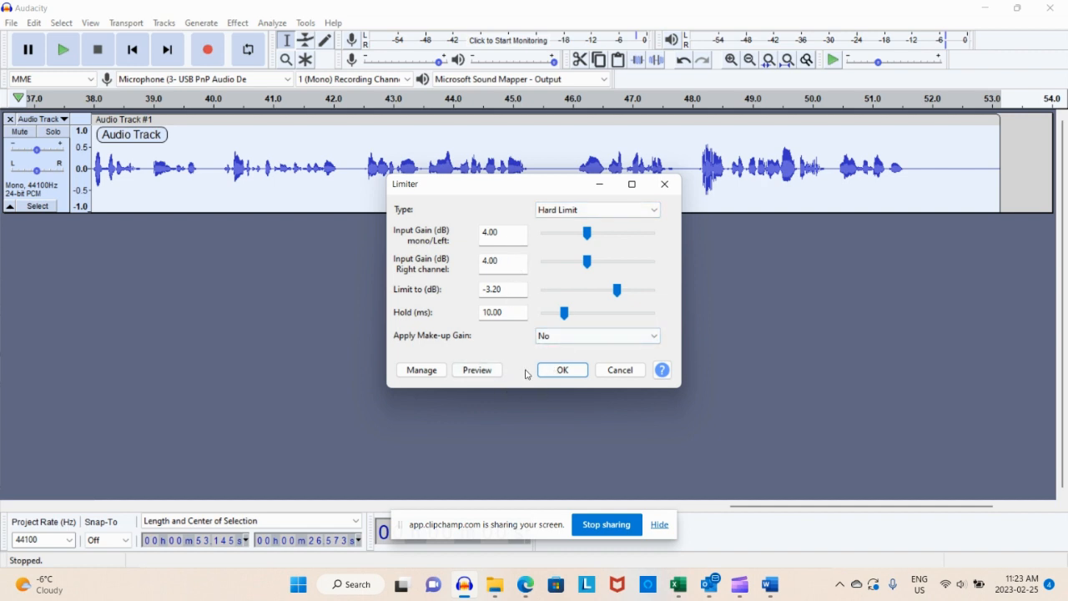
click(561, 371)
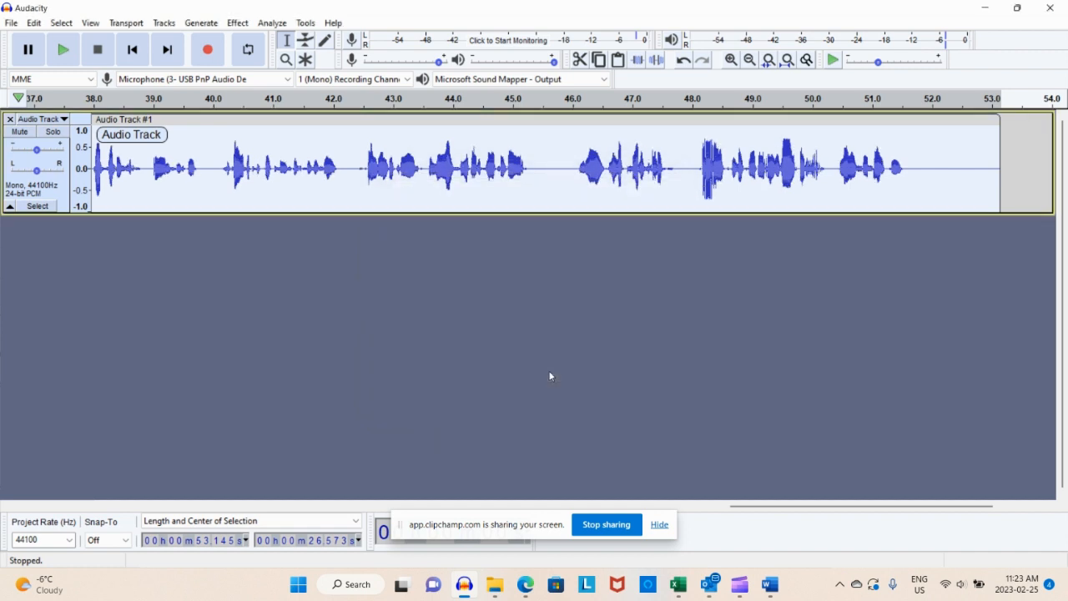
mouse_move(450, 177)
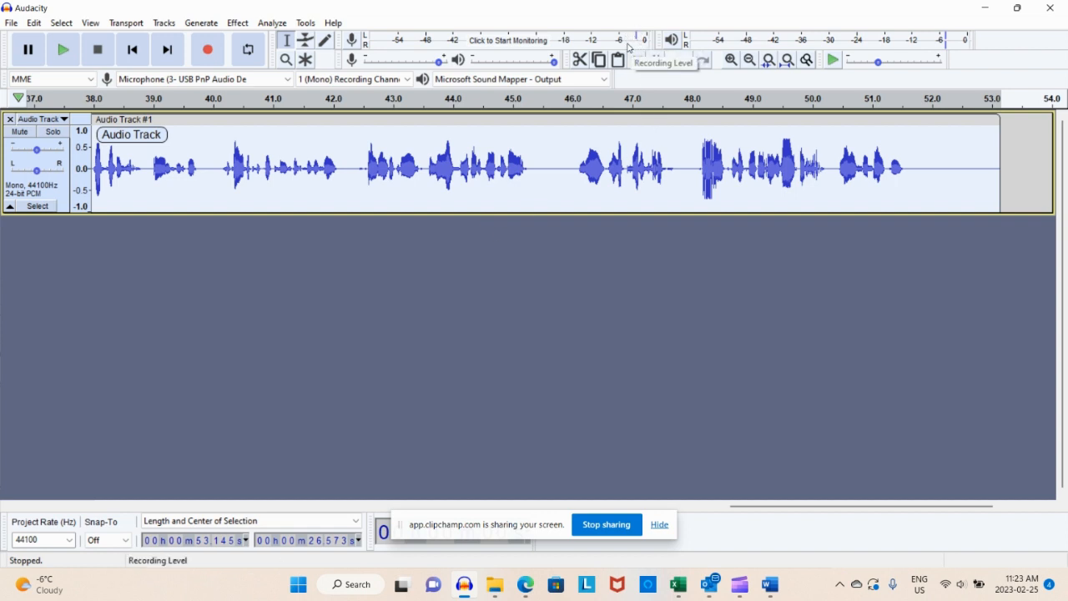
mouse_move(621, 47)
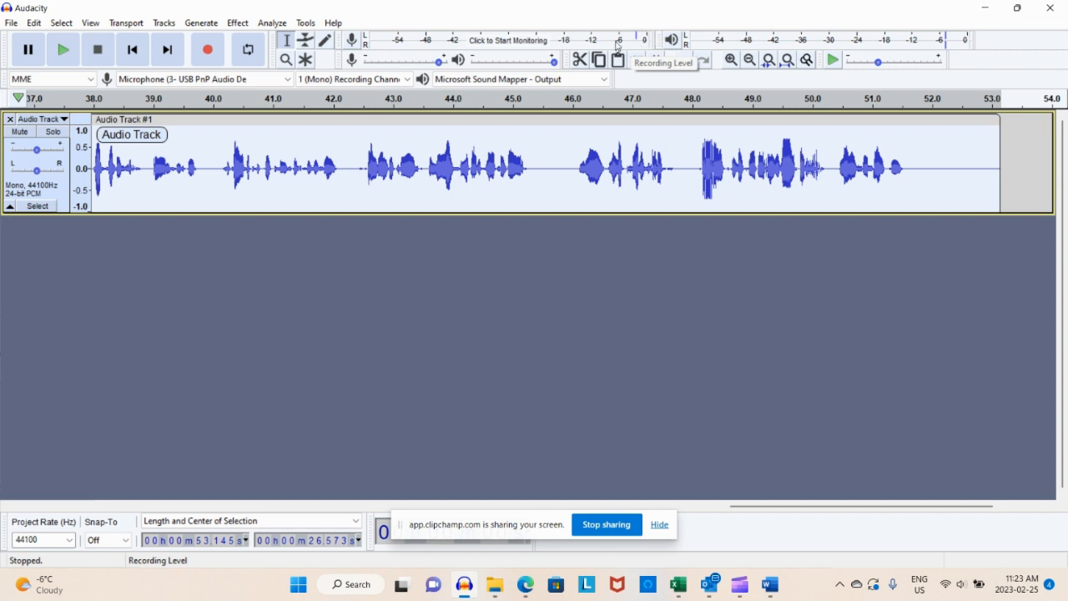
mouse_move(635, 47)
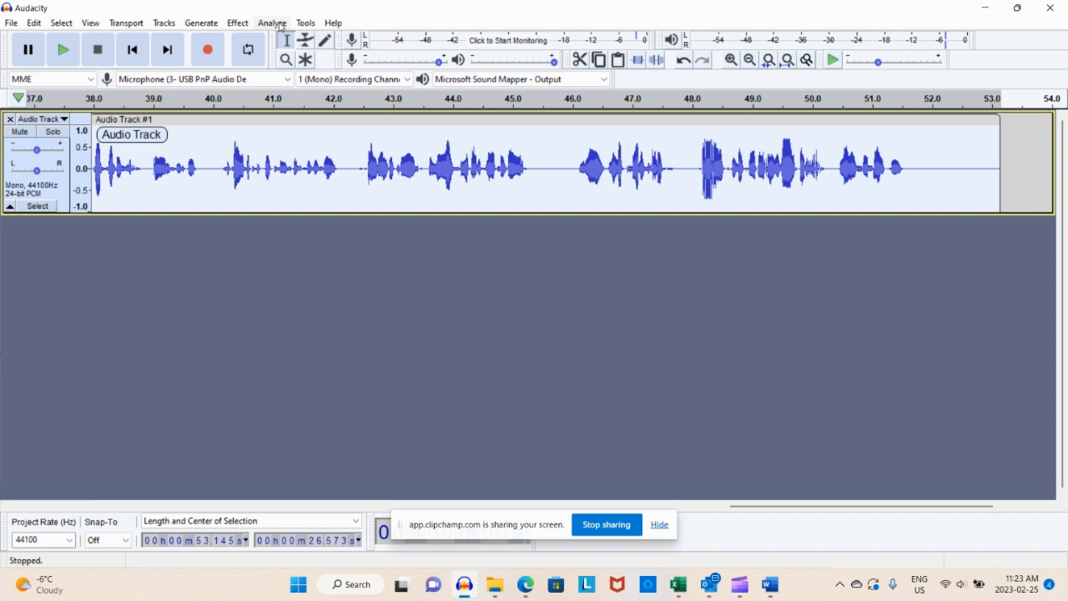
- Run ACX Check, confirm peak, RMS and noise floor all pass, and dismiss the results
click(270, 23)
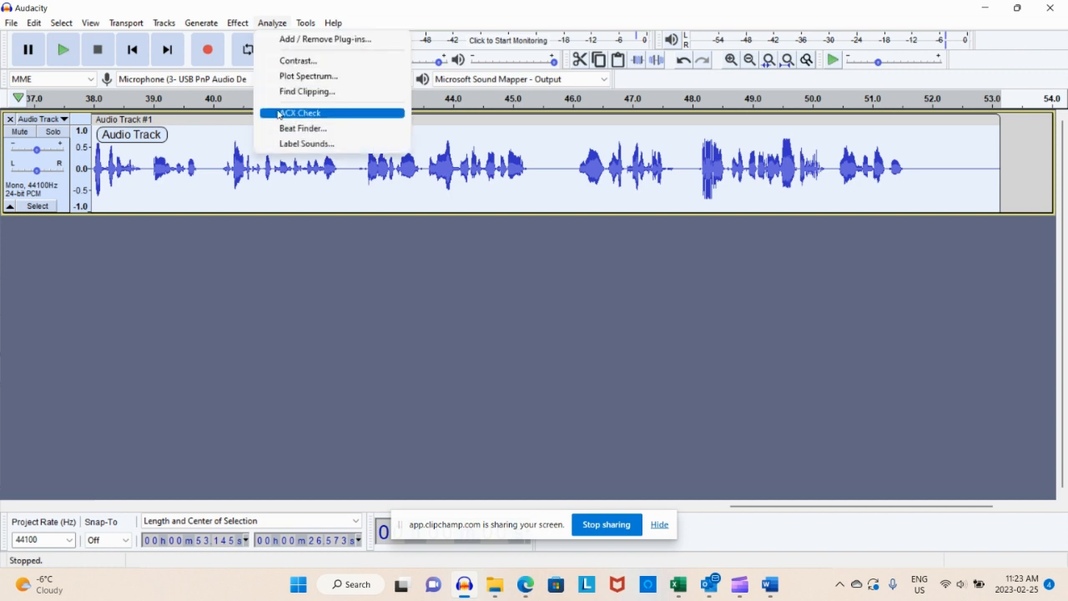
click(300, 113)
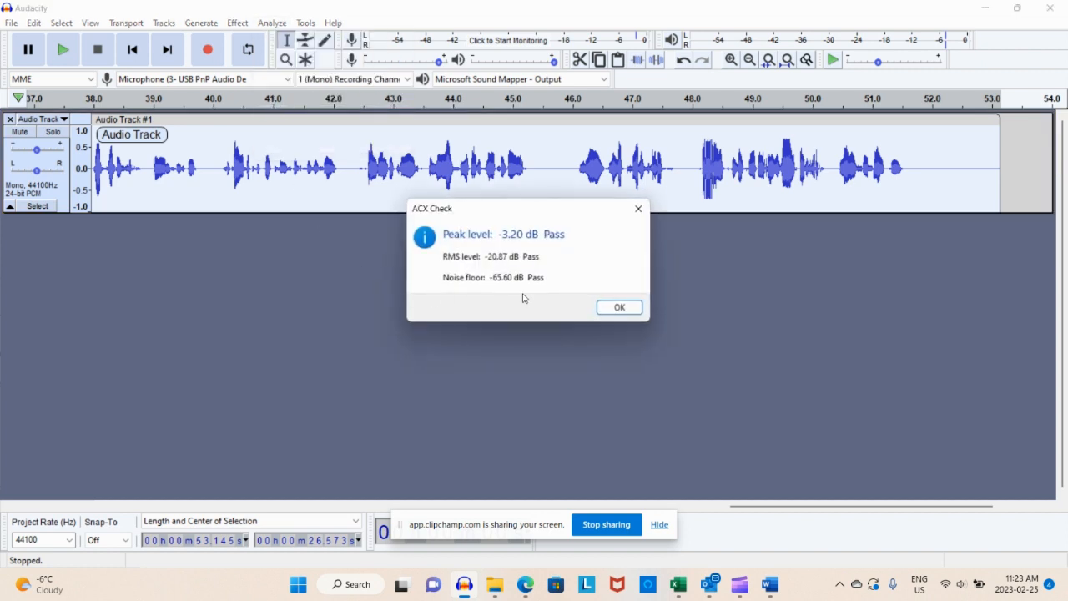
mouse_move(519, 309)
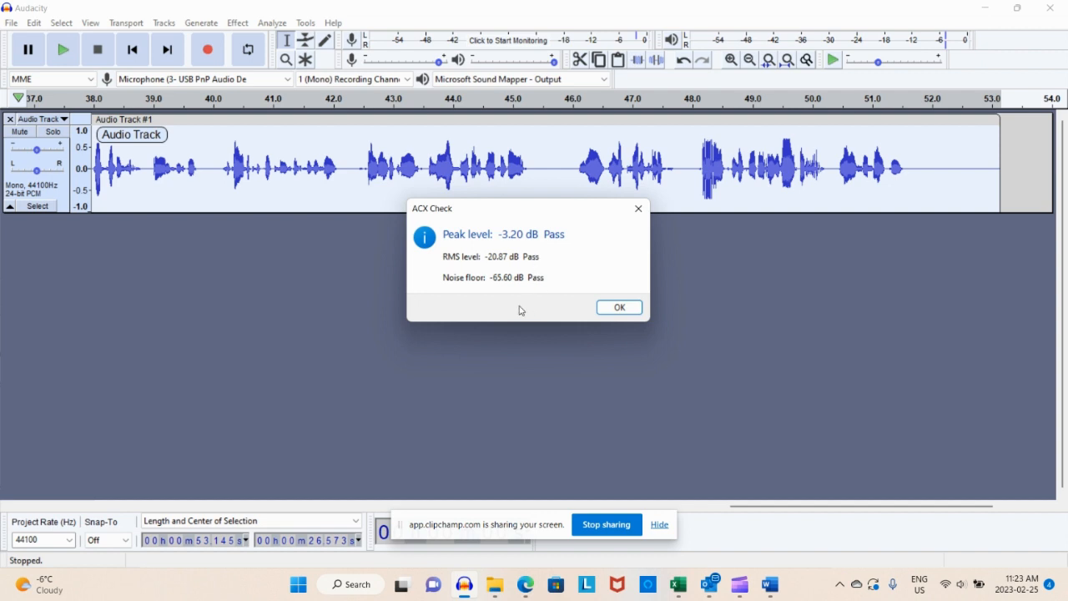
mouse_move(488, 291)
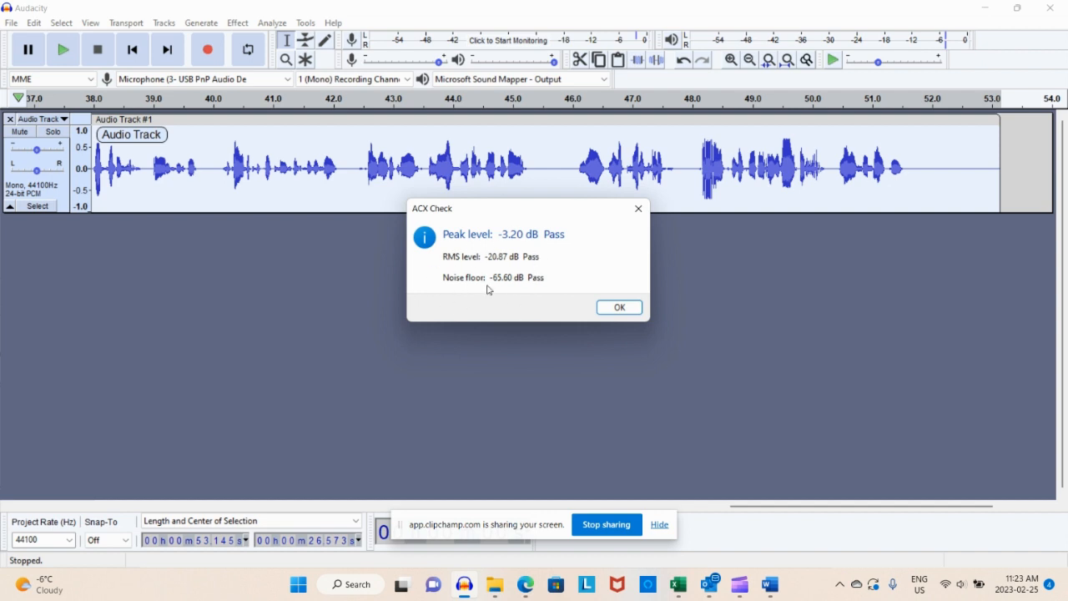
mouse_move(497, 267)
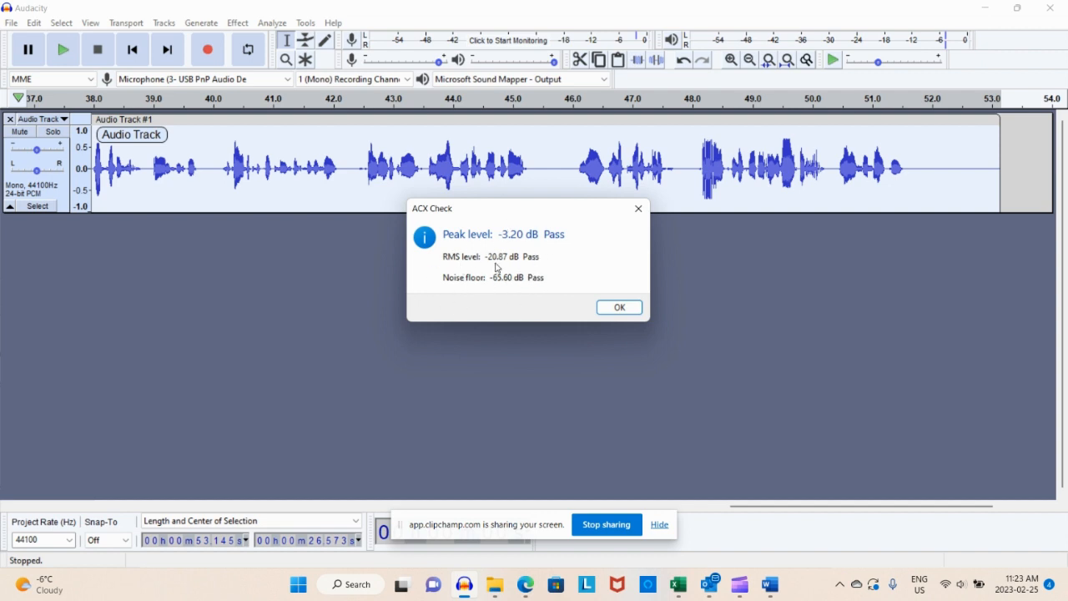
mouse_move(478, 264)
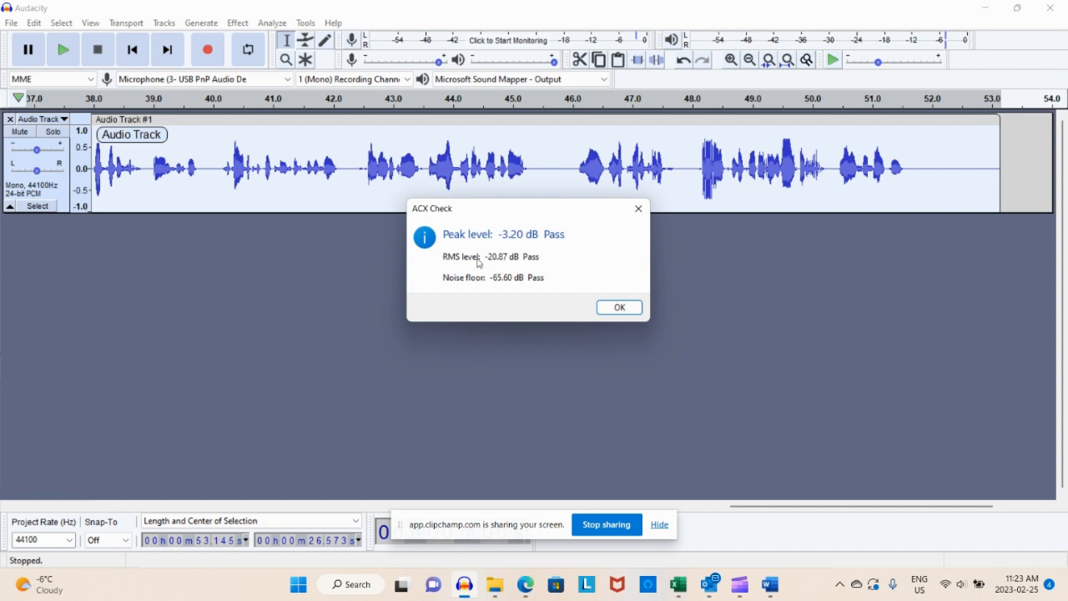
mouse_move(493, 269)
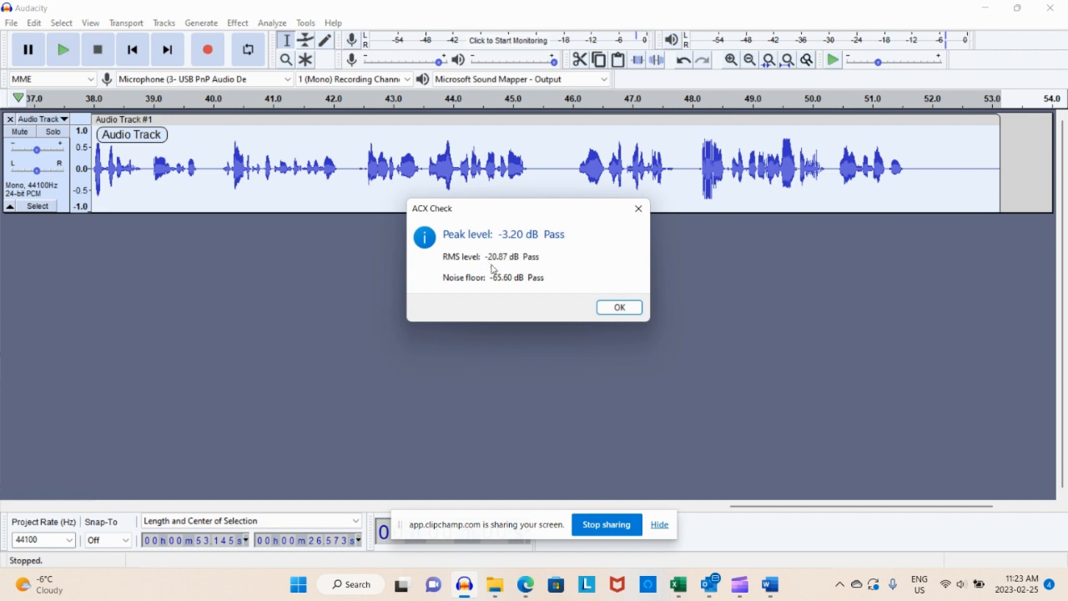
mouse_move(497, 286)
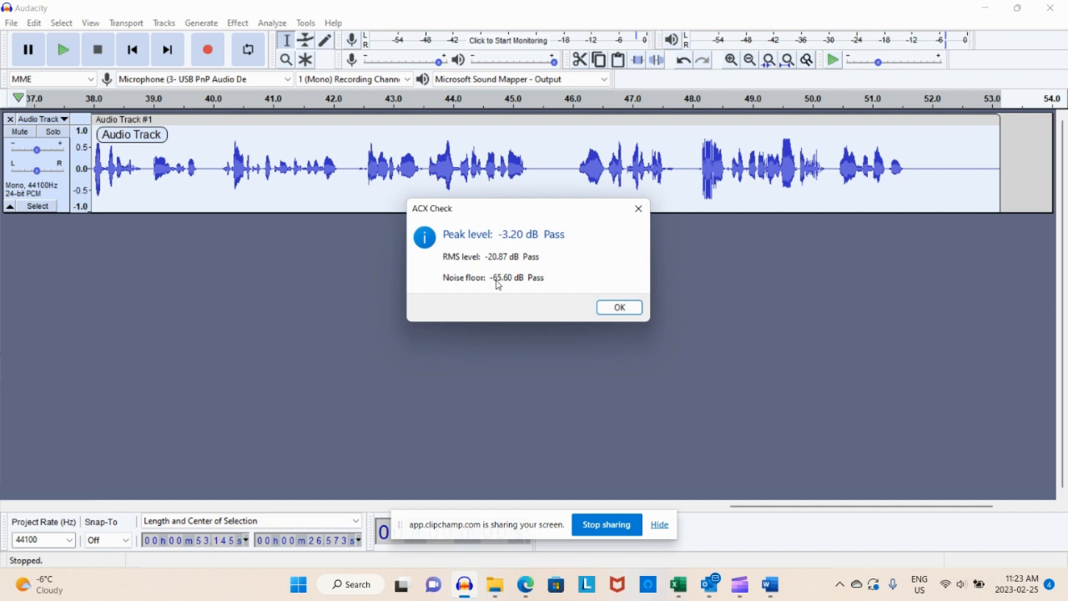
mouse_move(464, 261)
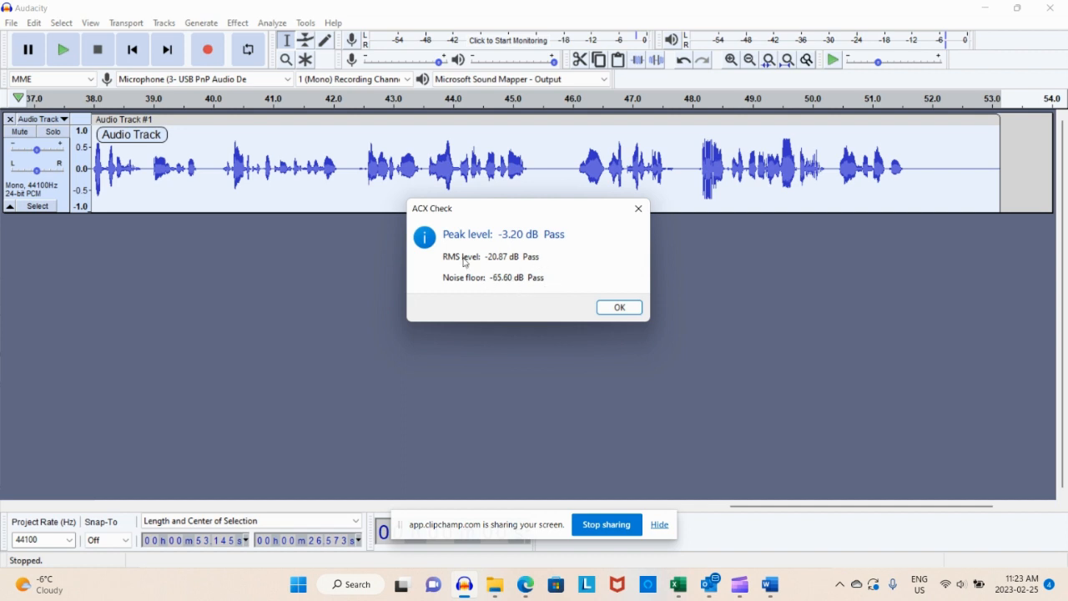
mouse_move(503, 247)
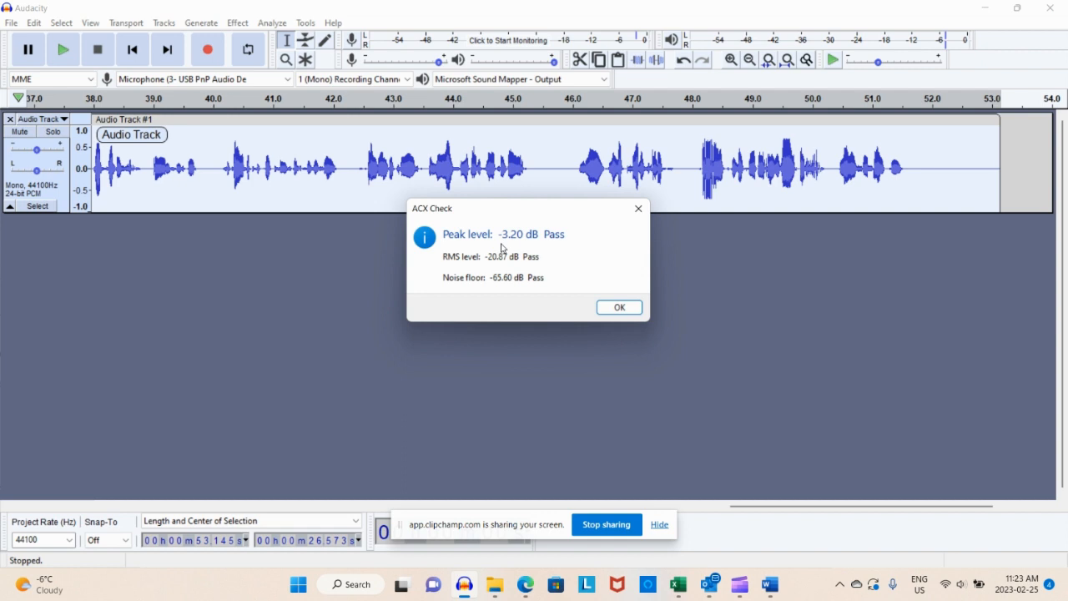
mouse_move(468, 244)
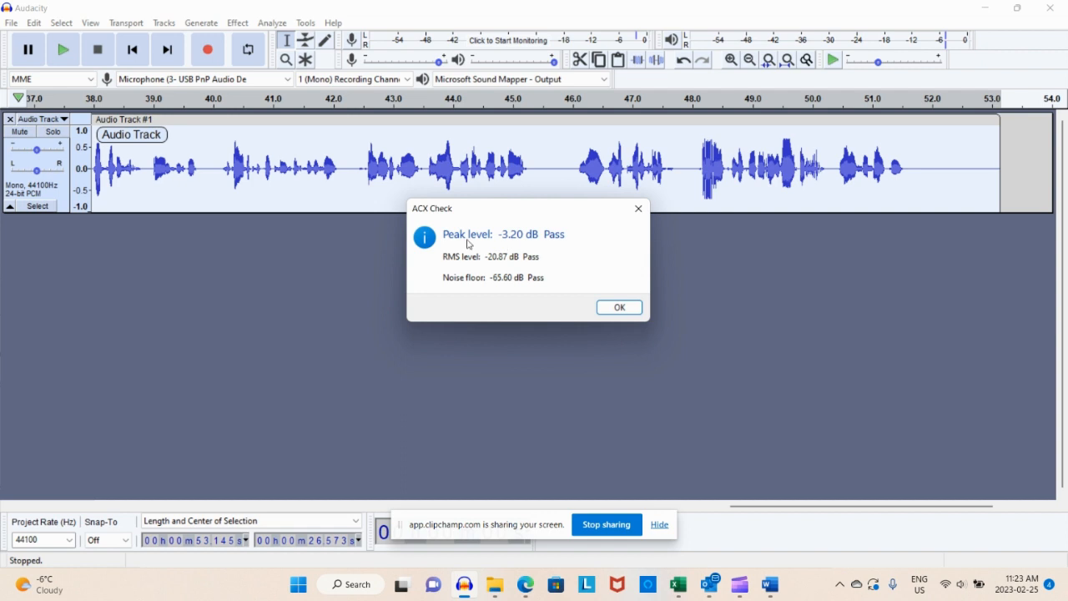
mouse_move(521, 247)
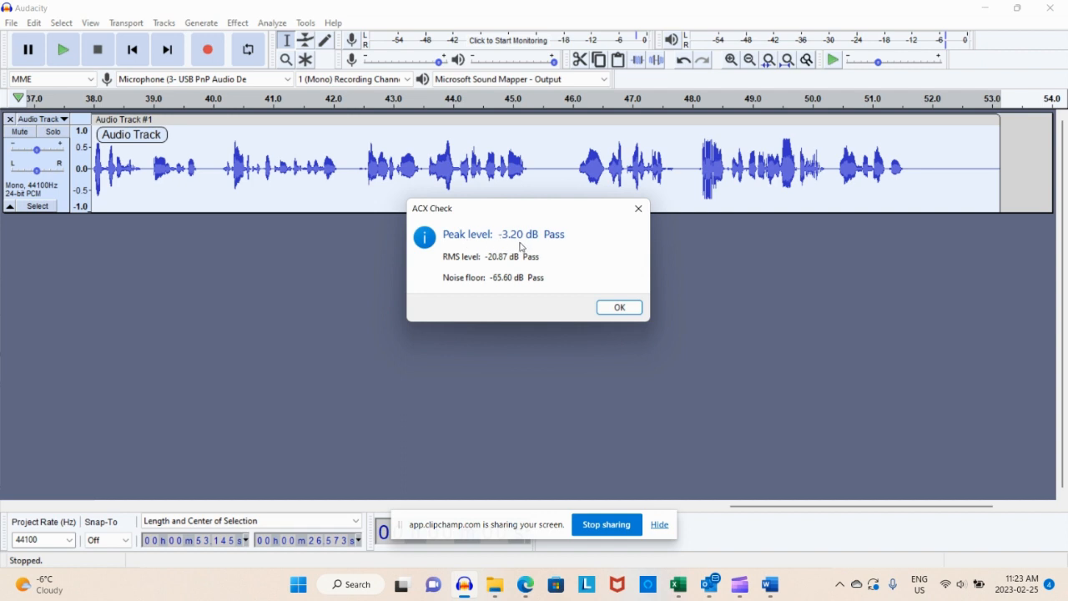
mouse_move(117, 32)
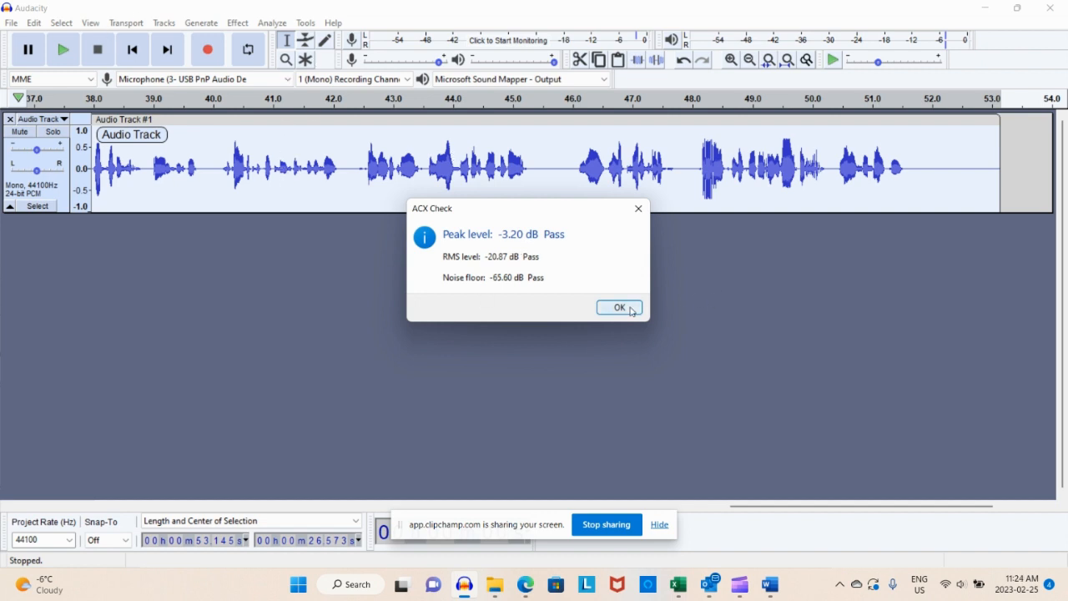
click(617, 308)
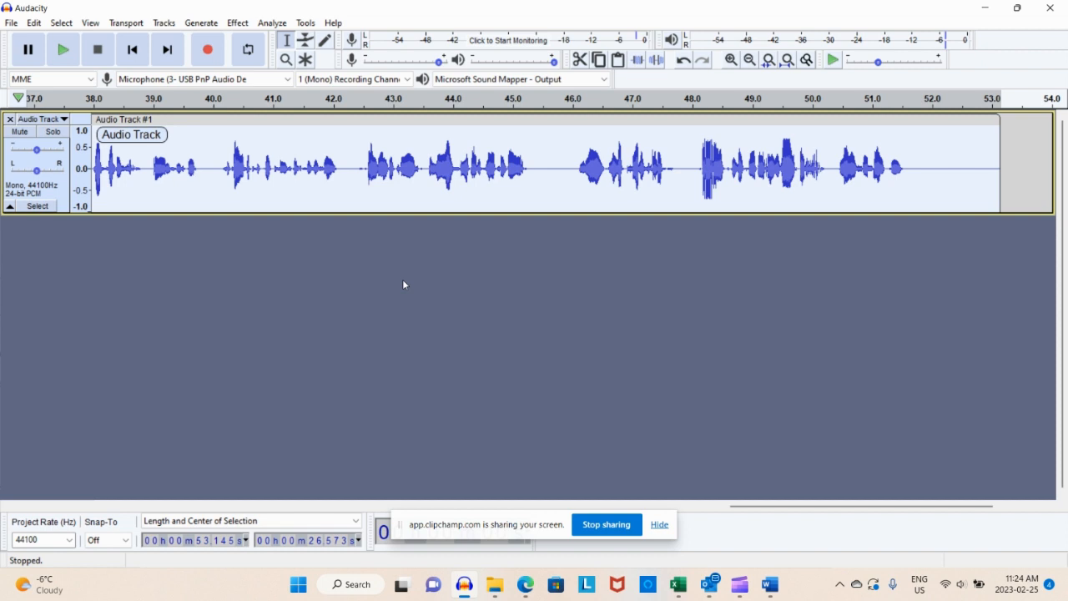
mouse_move(207, 50)
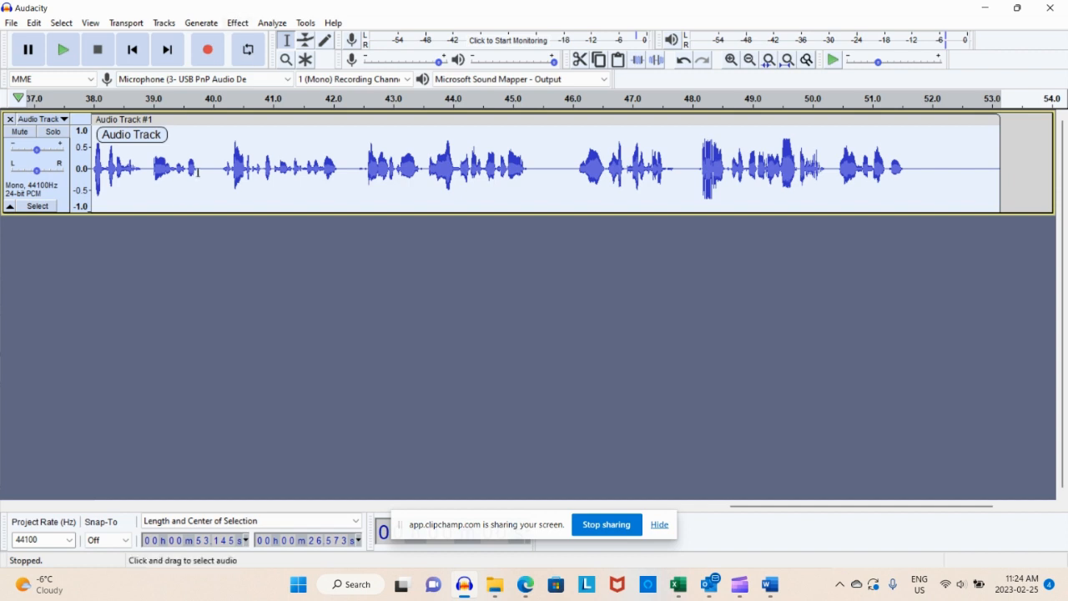
mouse_move(922, 160)
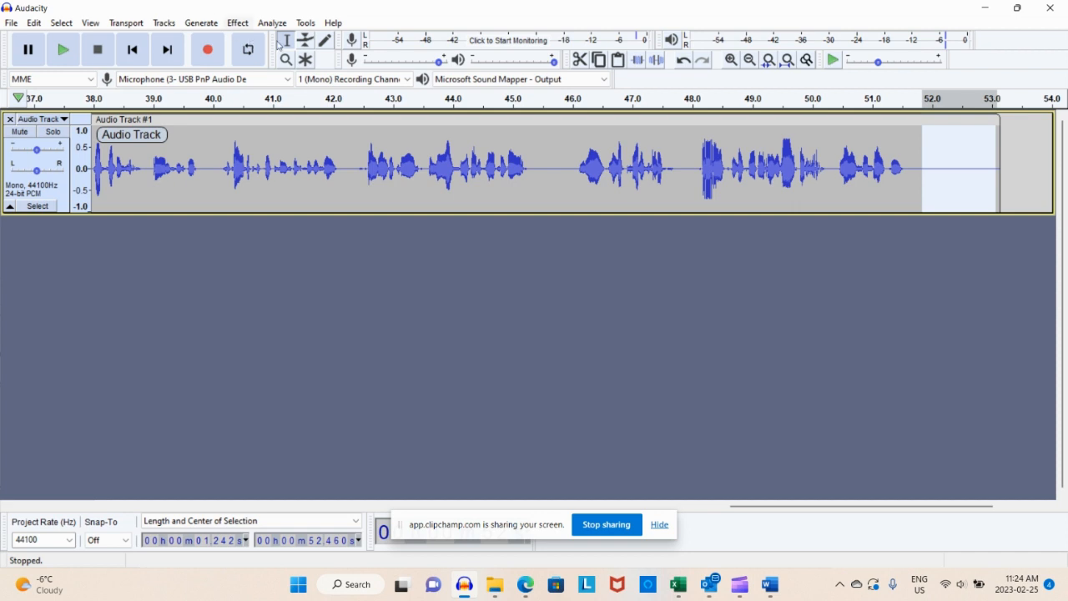
- Set up Loudness Normalization on the selected narration targeting -18.0 dB RMS
click(237, 23)
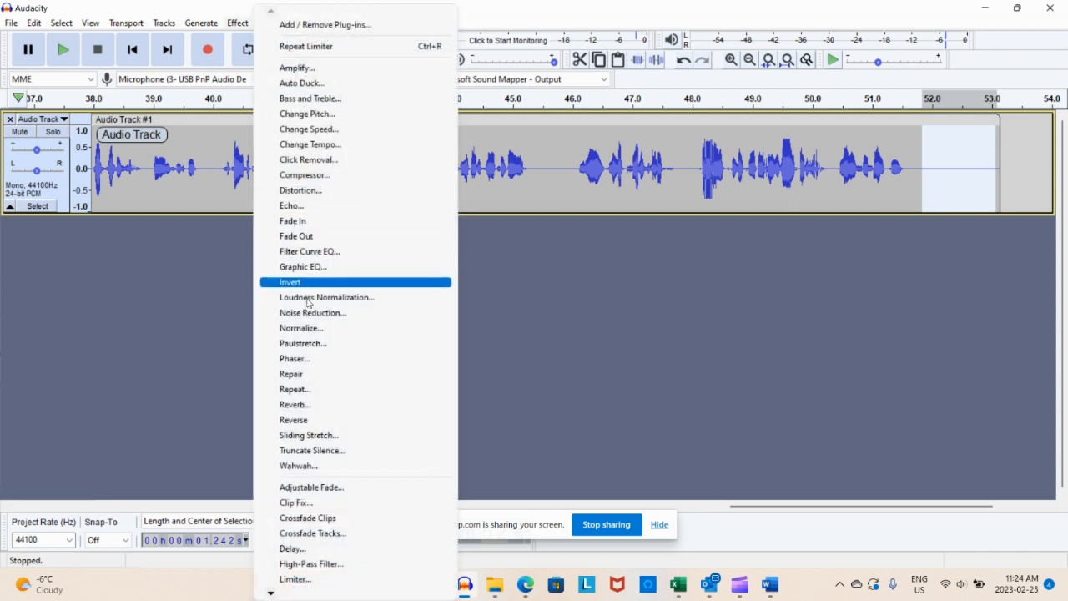
click(312, 314)
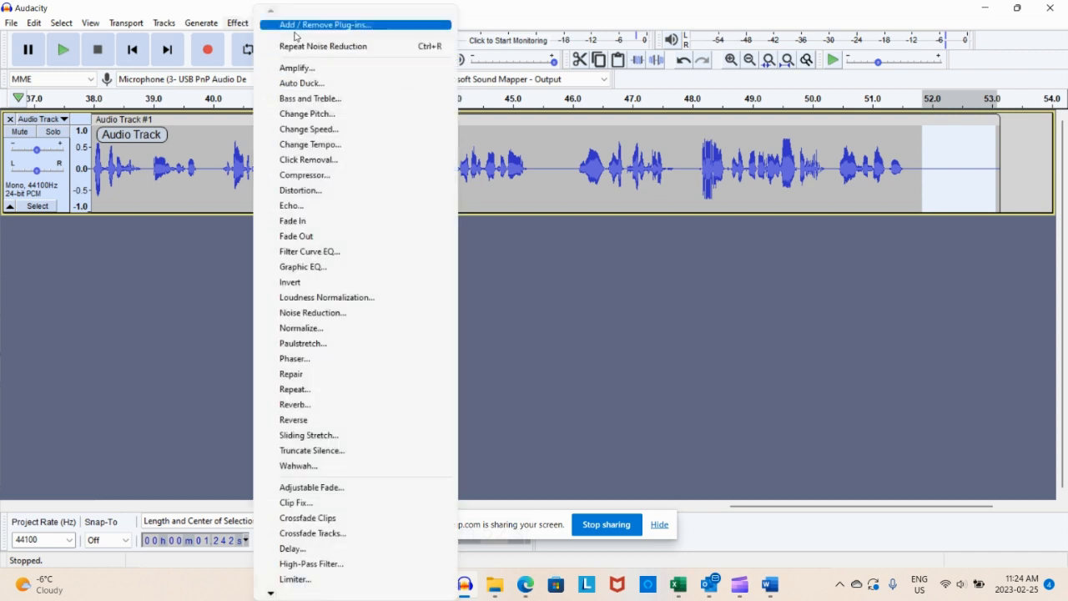
mouse_move(326, 47)
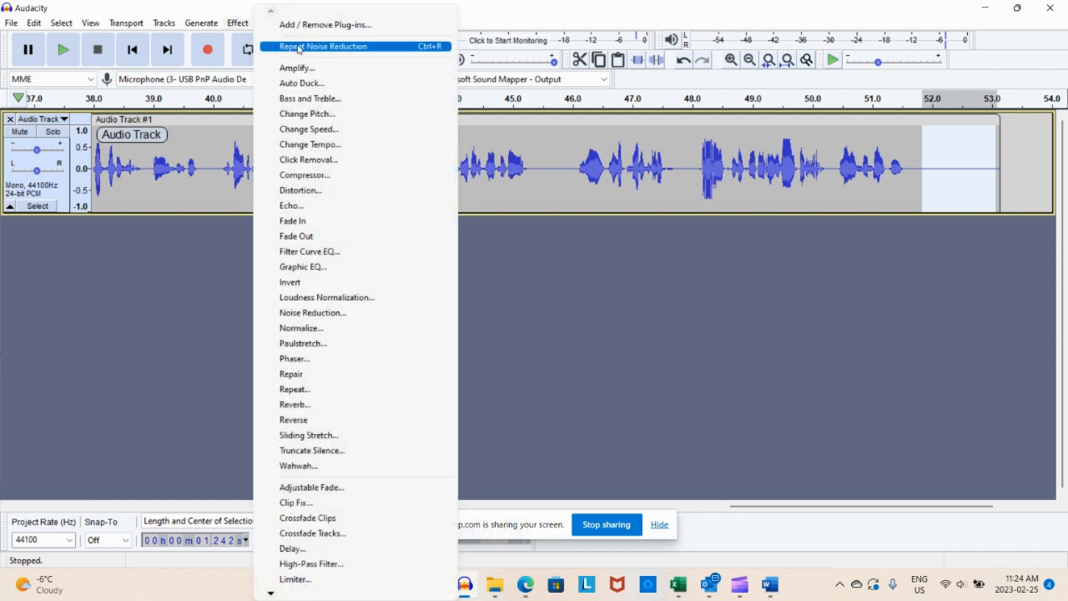
mouse_move(317, 327)
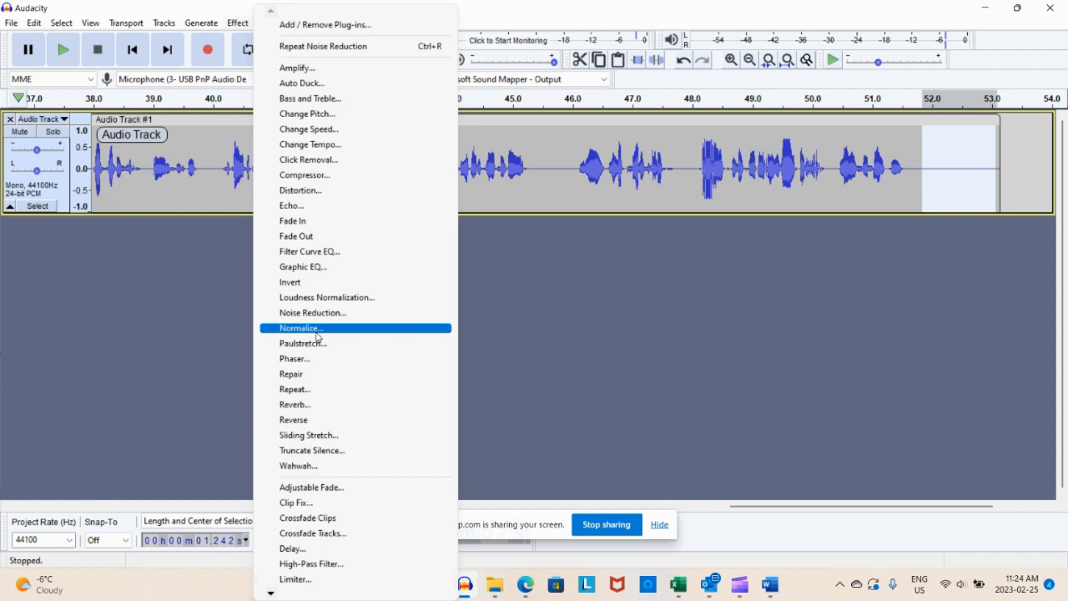
mouse_move(326, 297)
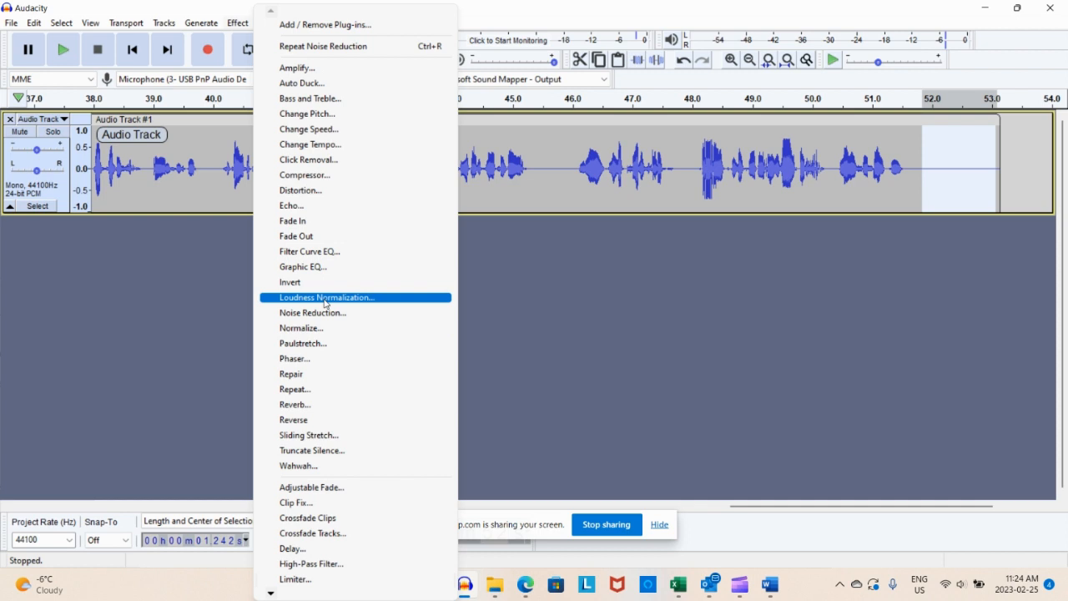
click(327, 297)
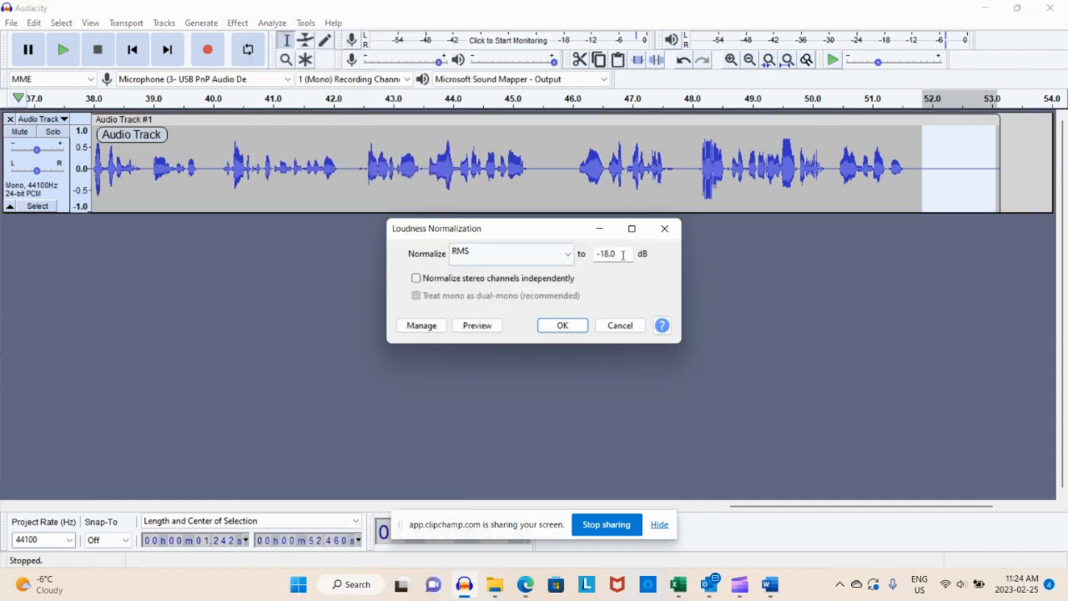
click(511, 254)
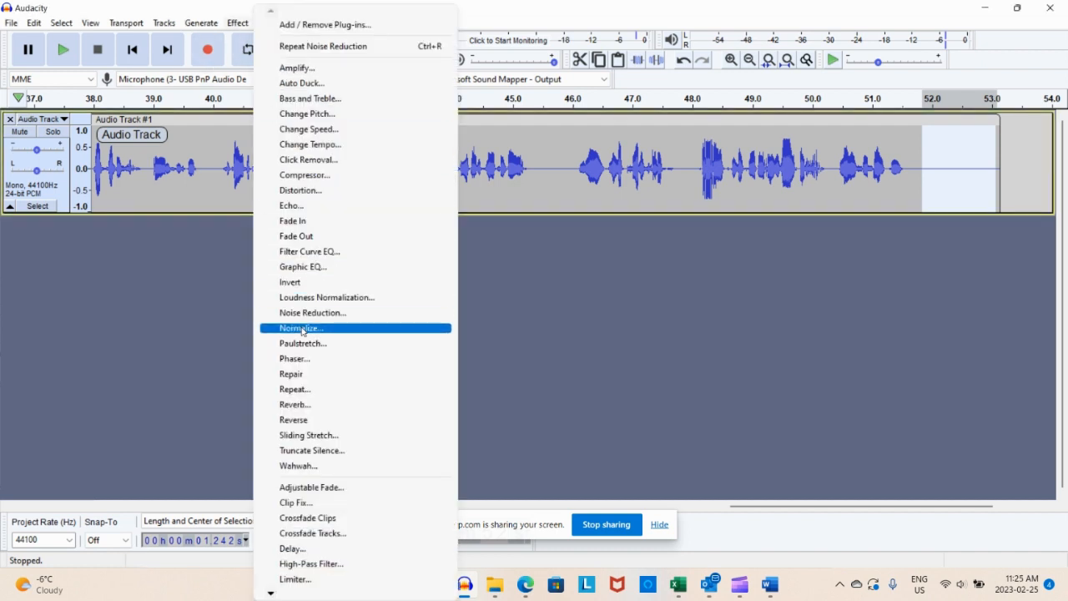
mouse_move(544, 428)
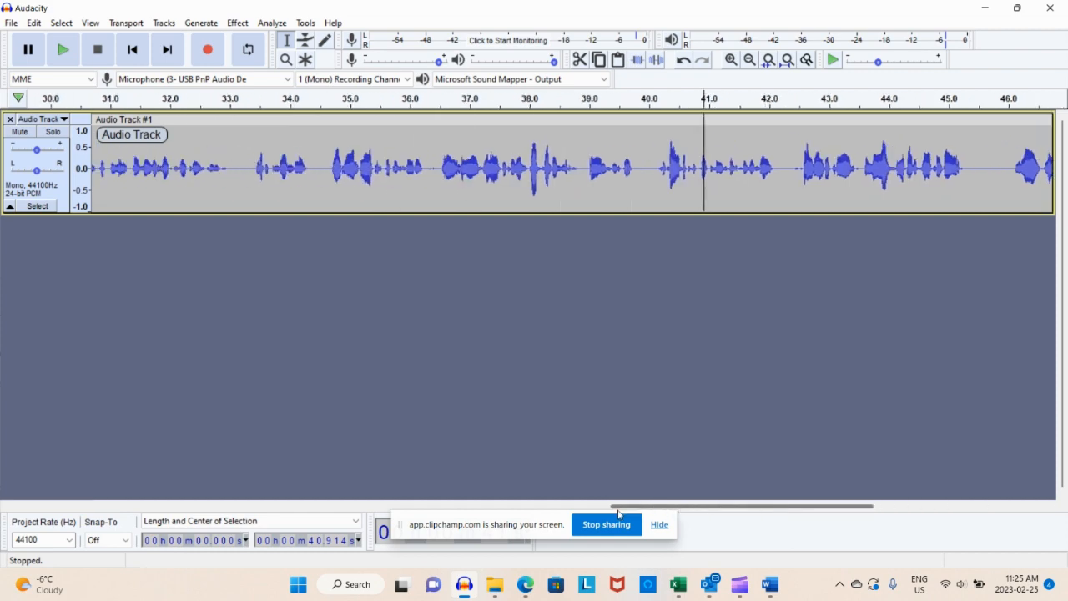
- Return to the start of the track and begin the File > Export > Export as MP3 command
scroll(right, 3)
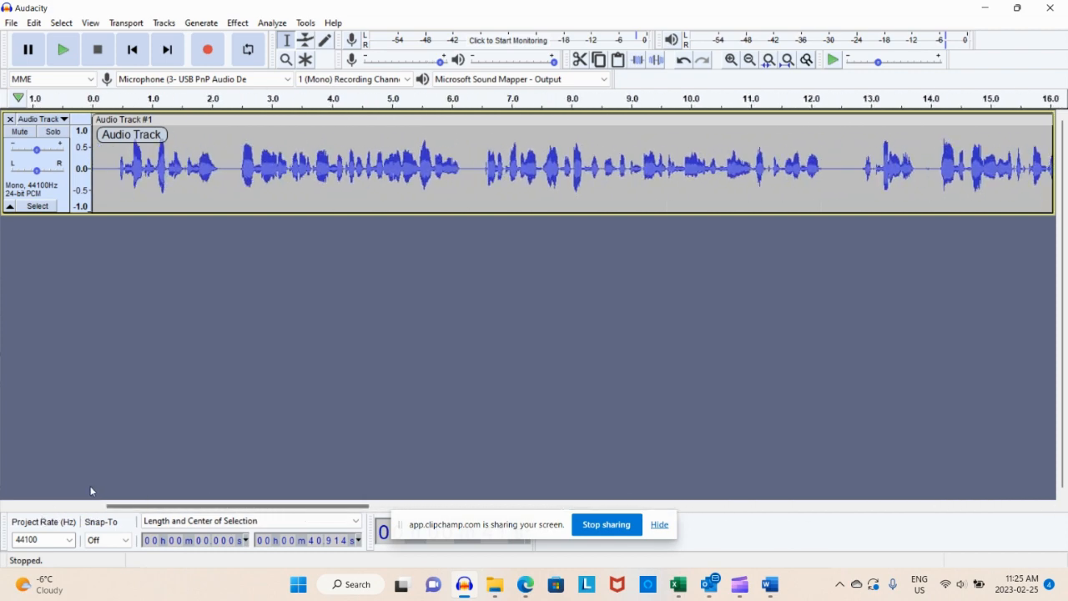
mouse_move(424, 225)
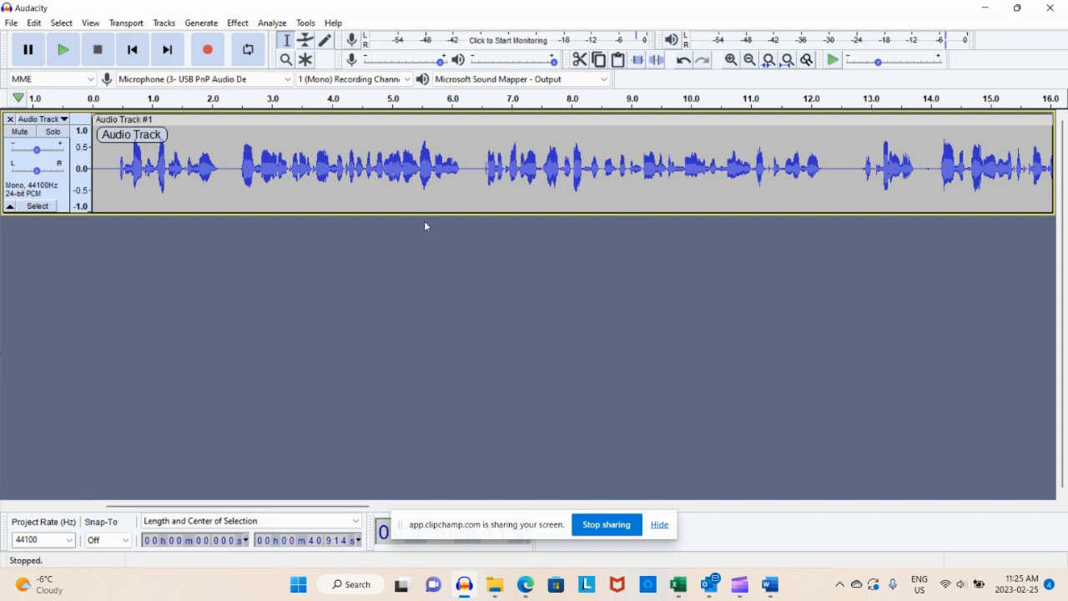
mouse_move(407, 222)
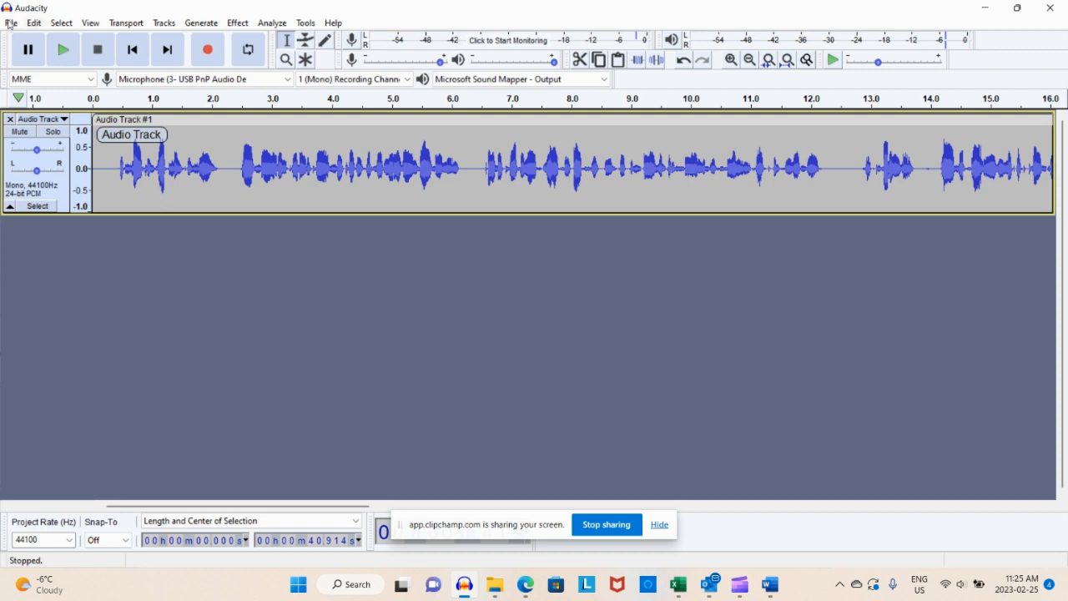
click(10, 24)
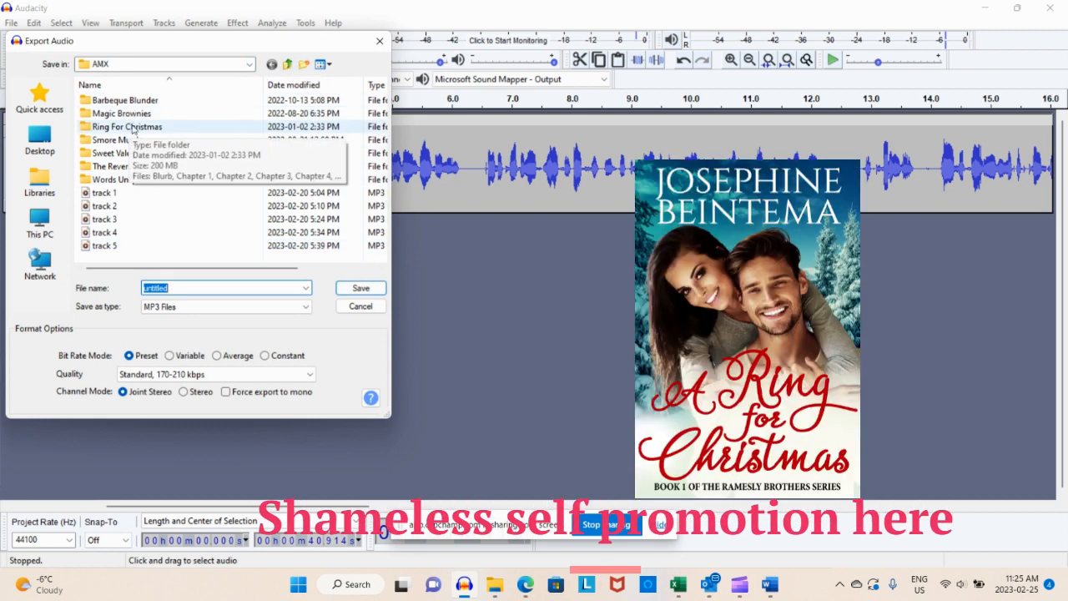
- Save the MP3 as 'Costumes Sh...' in the Ring For Christmas folder, accepting blank metadata tags
double_click(127, 127)
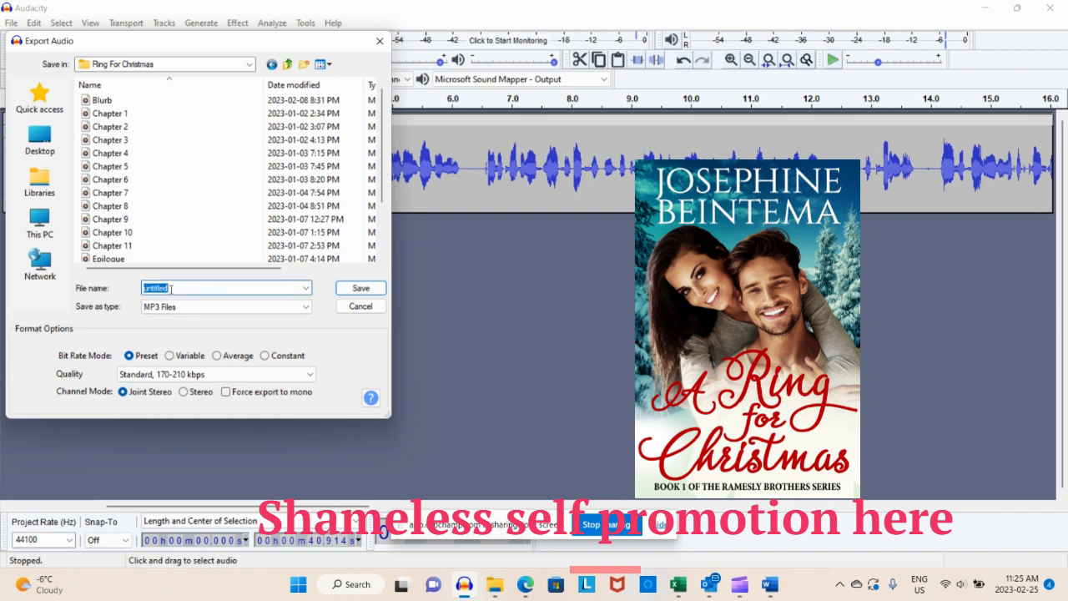
text(Cost)
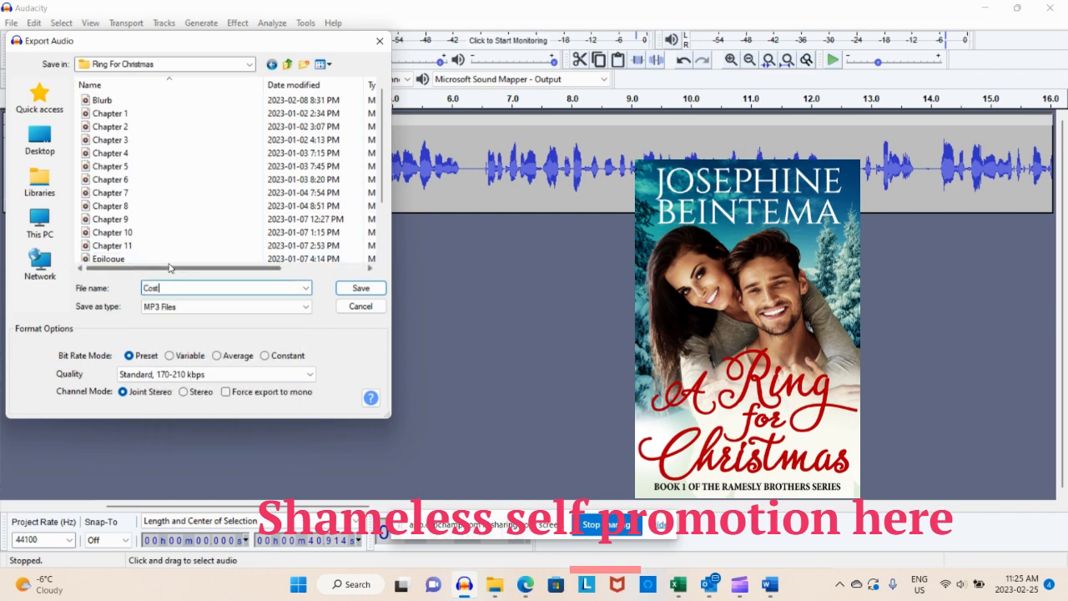
text(Costumes Sh)
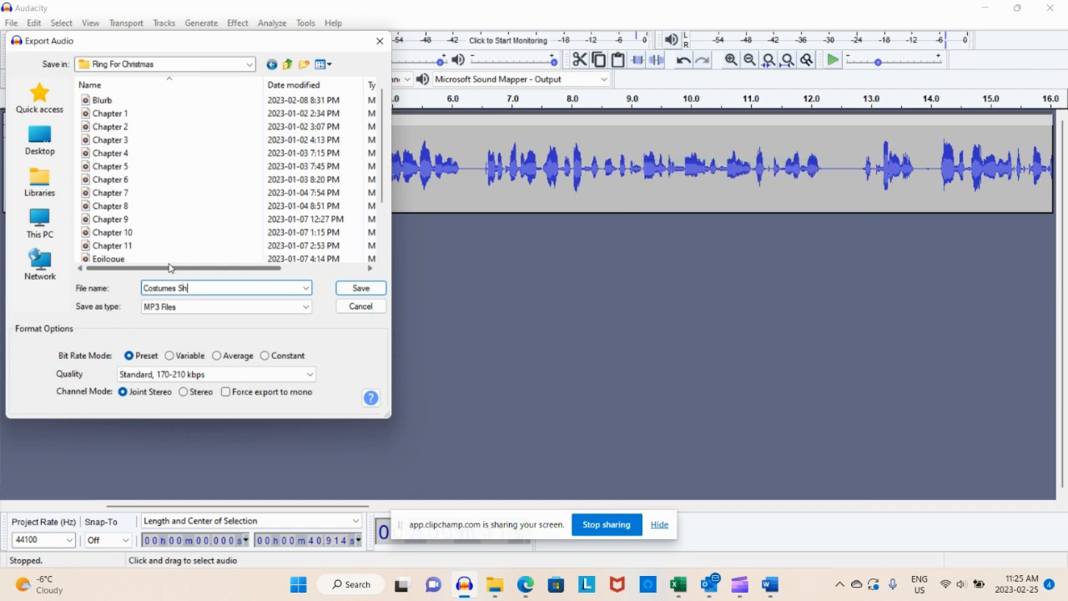
click(361, 287)
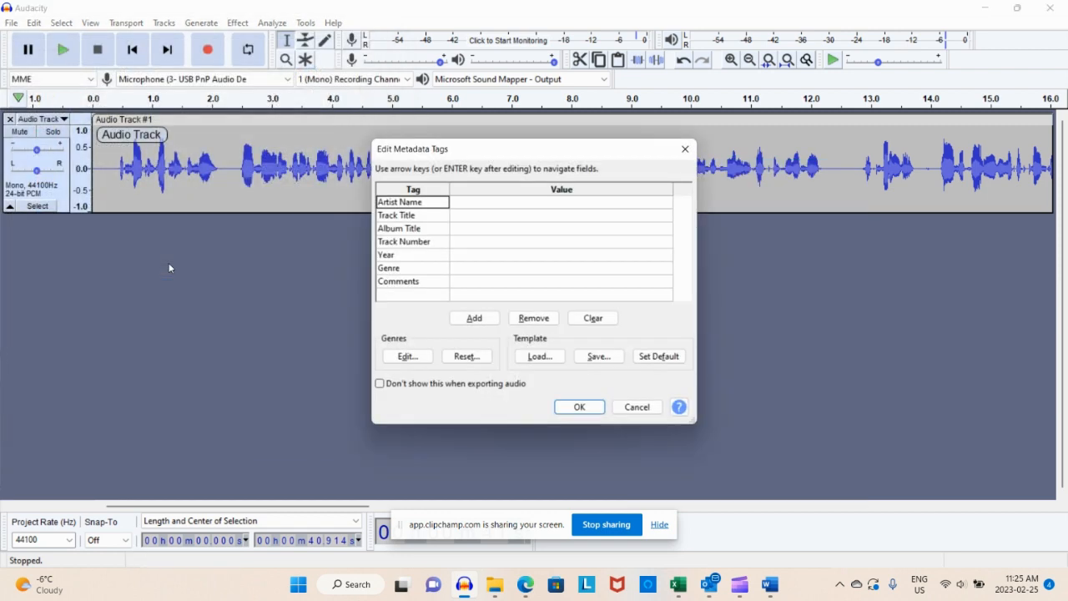
mouse_move(461, 216)
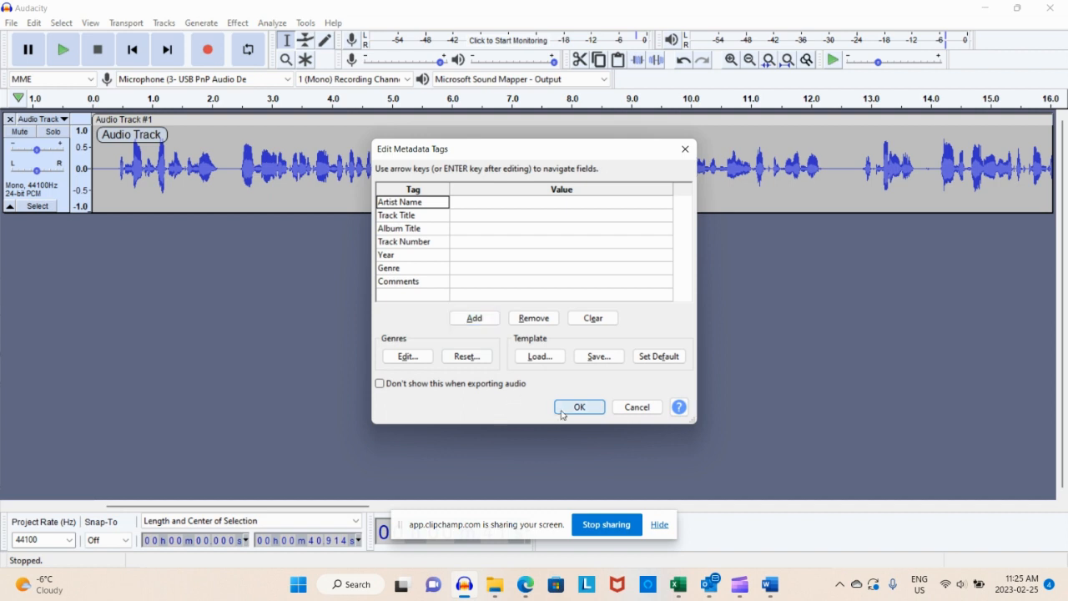
click(579, 407)
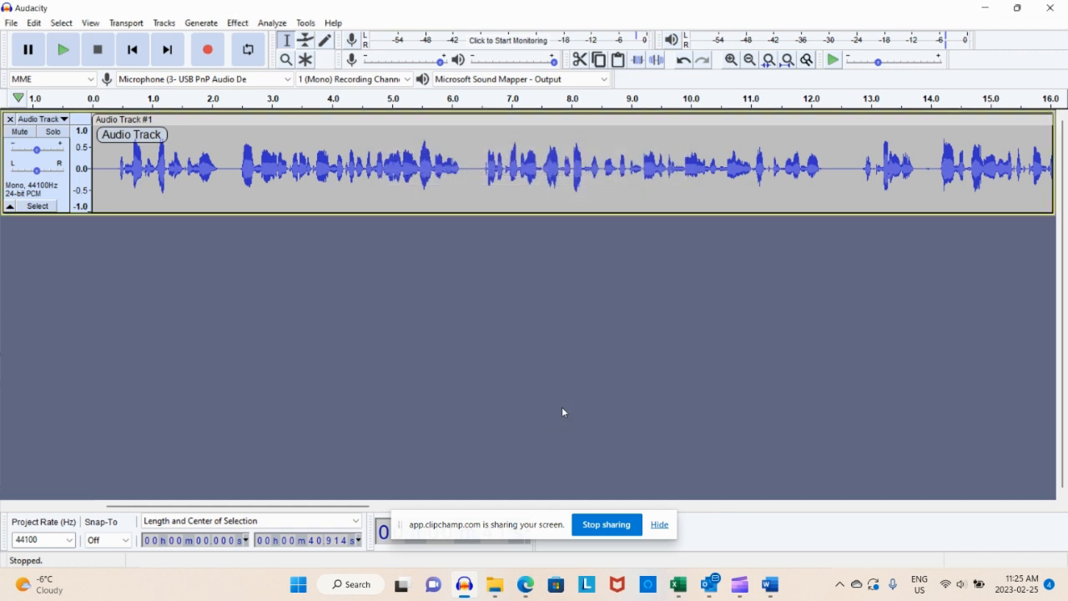